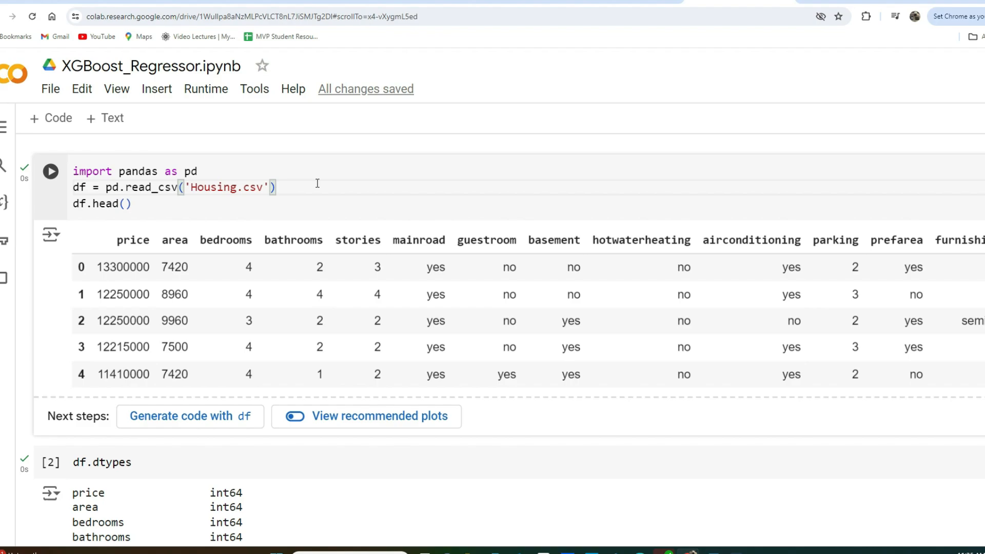
# Step: Browse the XGBoost Scikit-Learn reference gist and select its example code for reuse
pyautogui.scroll(-3)
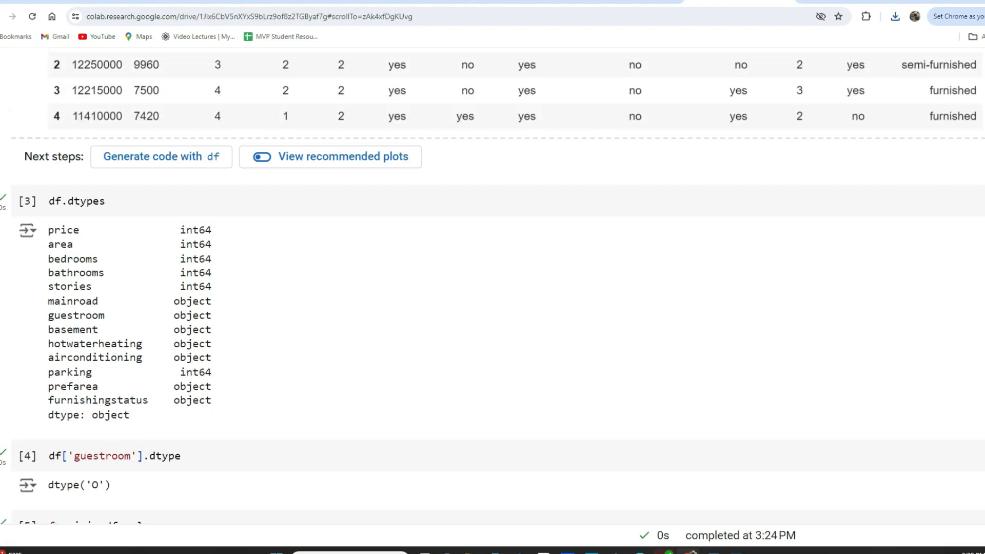
pyautogui.scroll(-3)
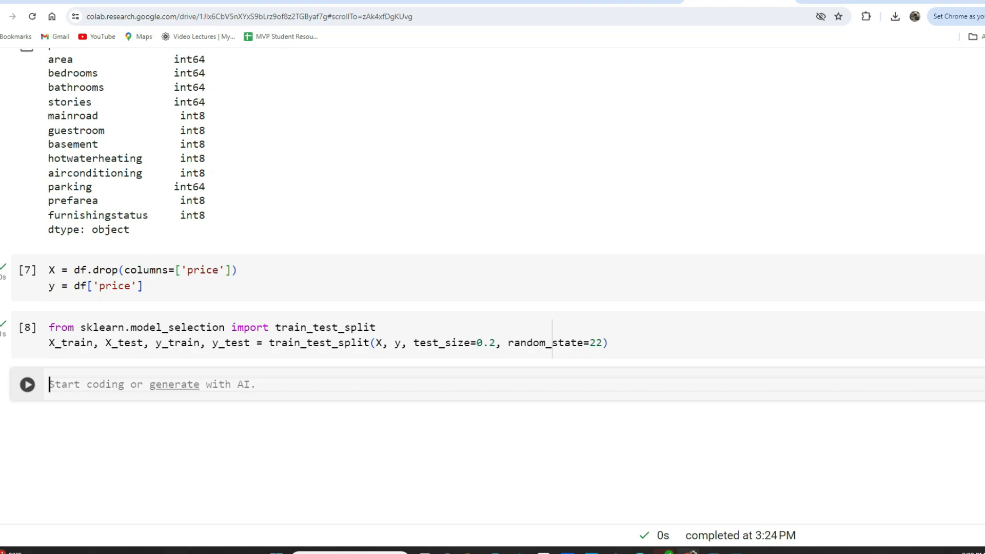
pyautogui.scroll(3)
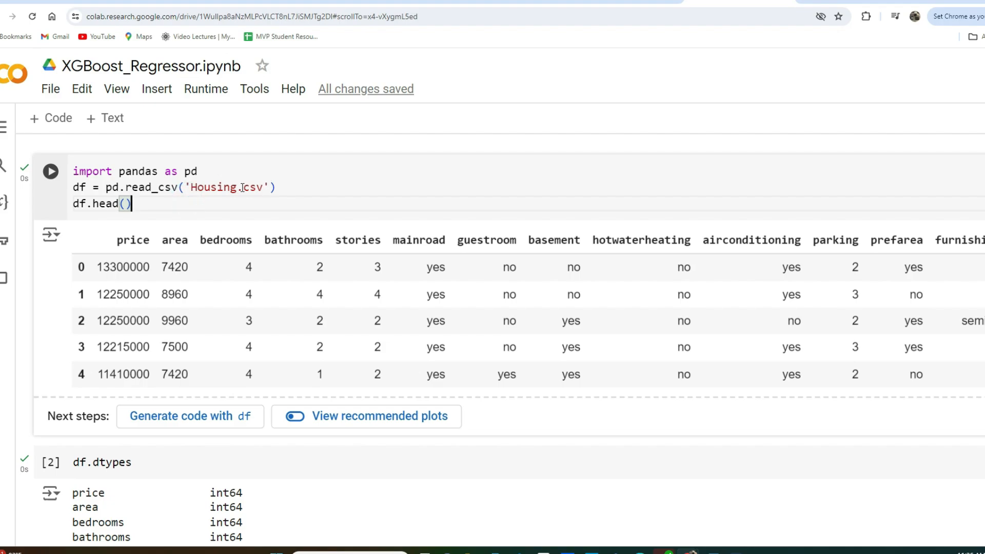
pyautogui.doubleClick(225, 187)
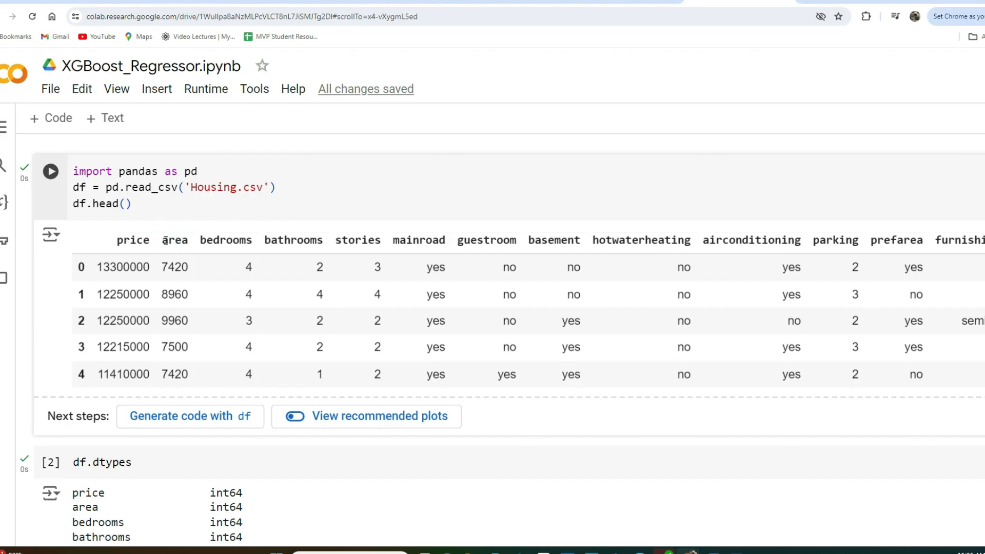
pyautogui.scroll(-3)
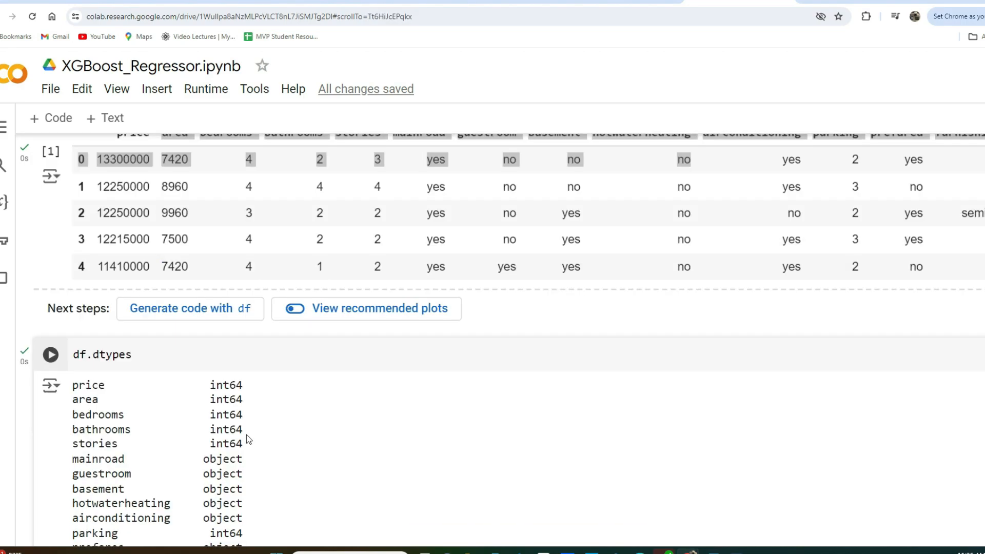
pyautogui.scroll(-3)
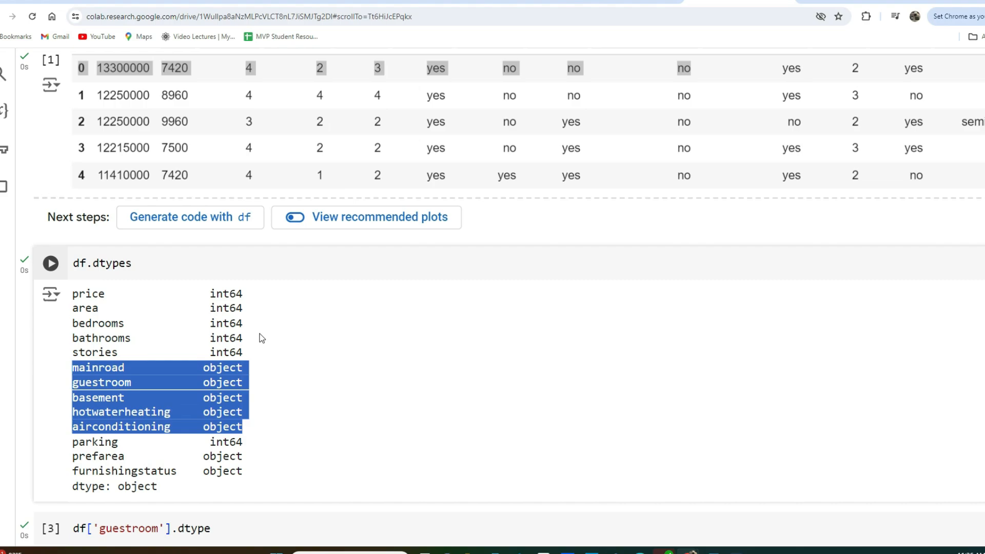
pyautogui.scroll(-3)
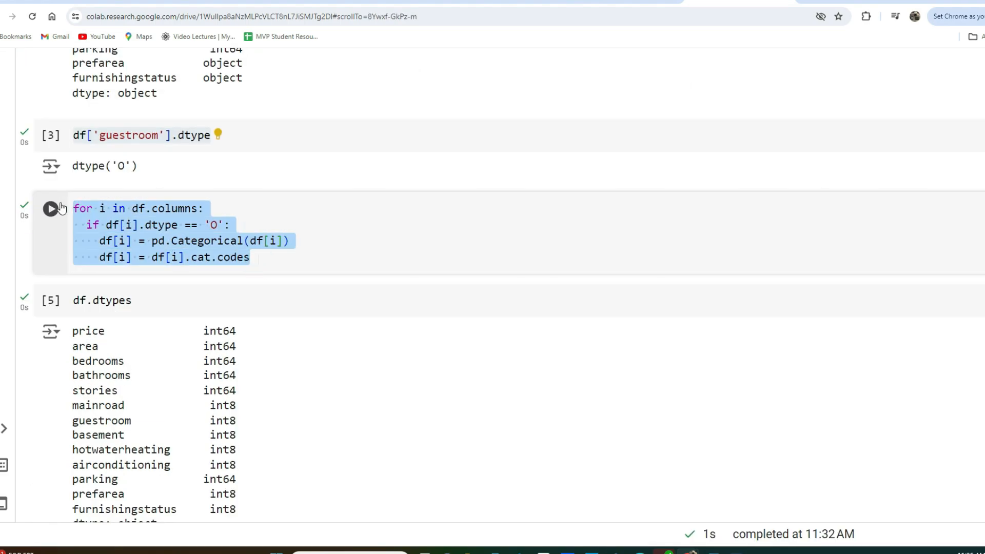
pyautogui.moveTo(51, 208)
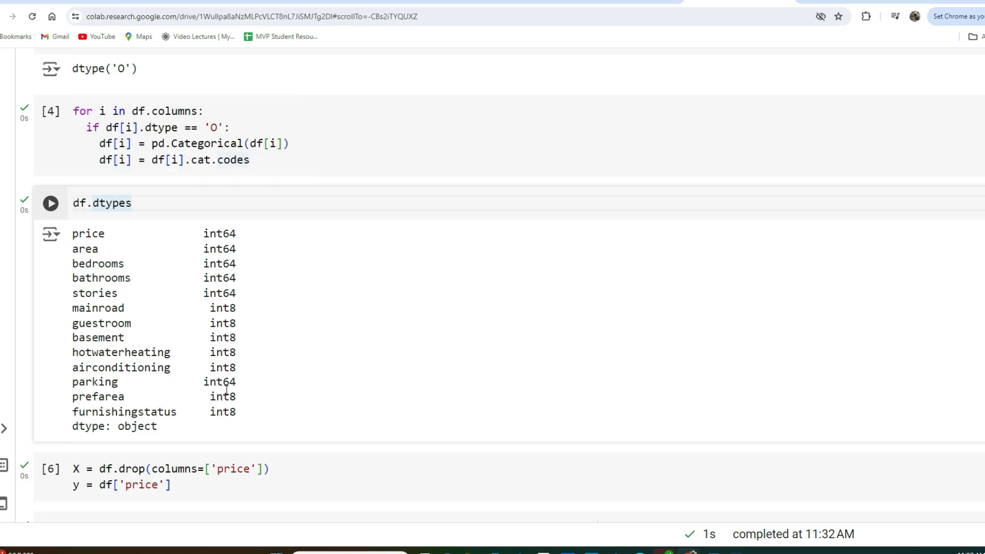
pyautogui.moveTo(262, 364)
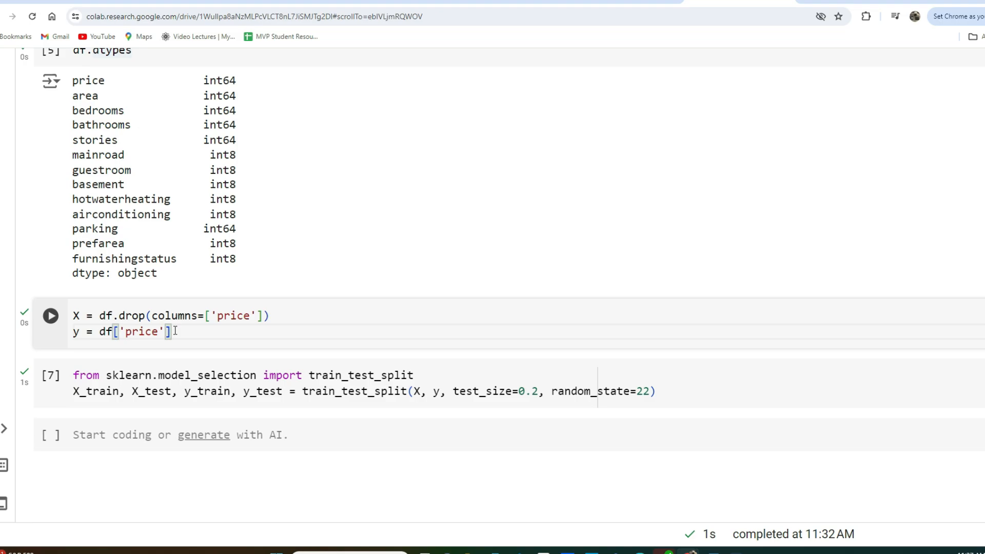
pyautogui.press('ctrl+a')
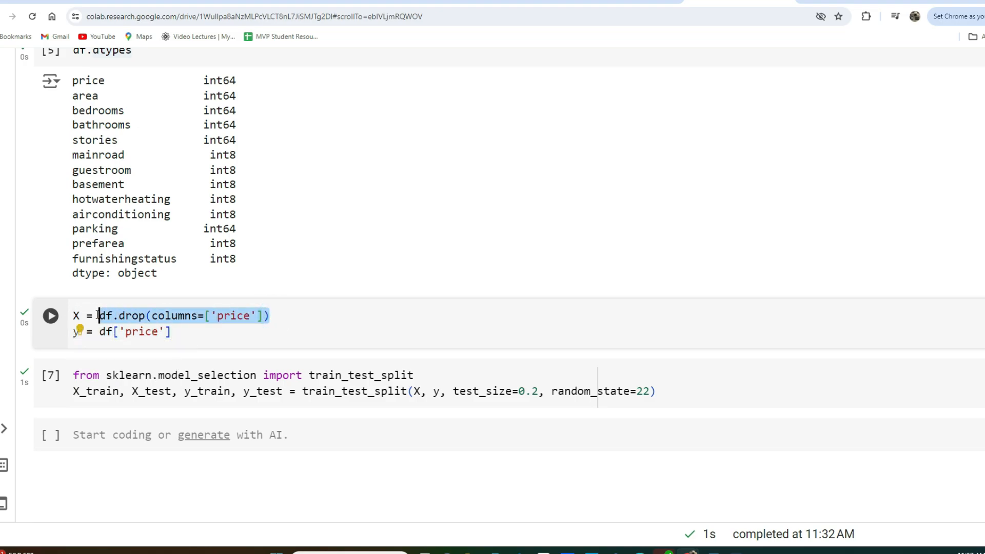
pyautogui.tripleClick(169, 315)
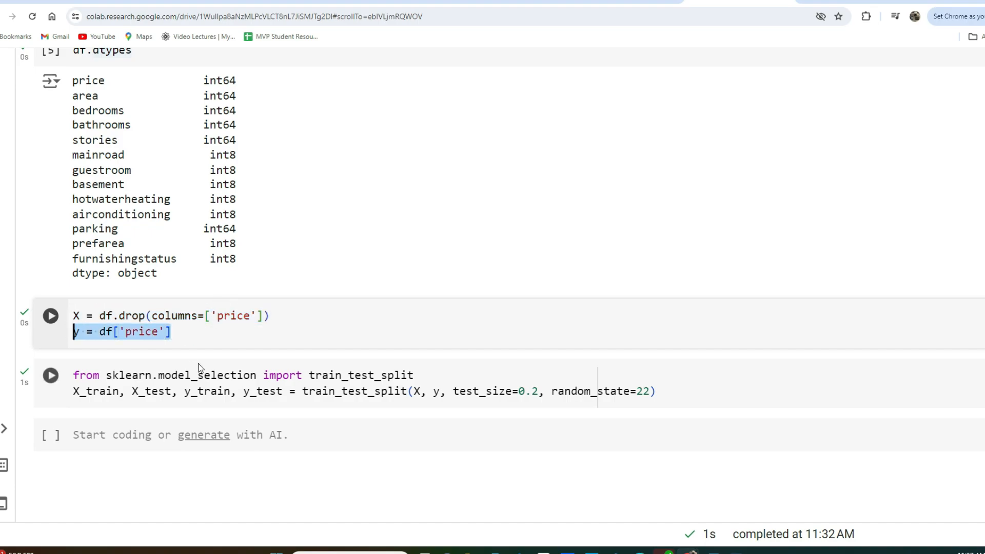
pyautogui.doubleClick(360, 376)
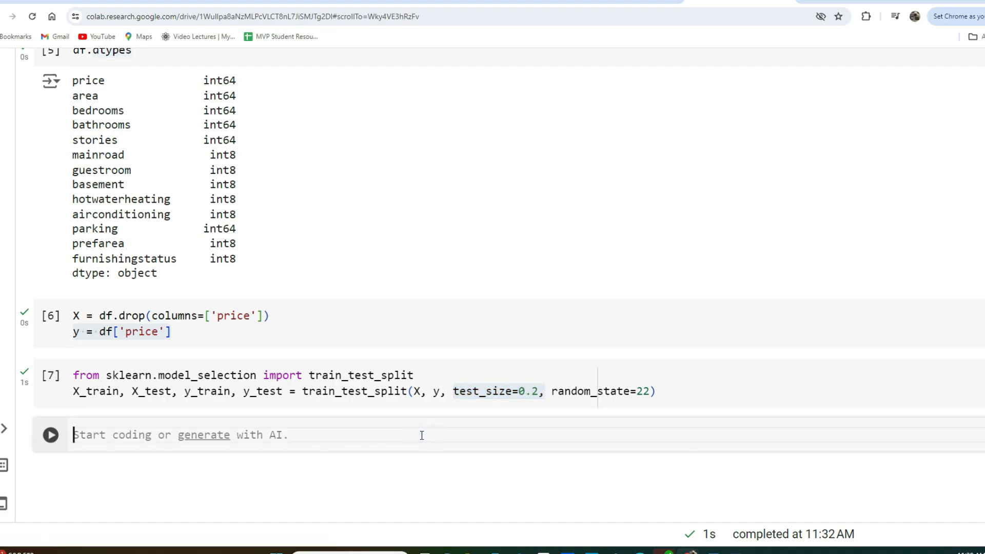
# Step: Write 'from xgboost import XGBRegressor' in the new Colab cell
pyautogui.write('f')
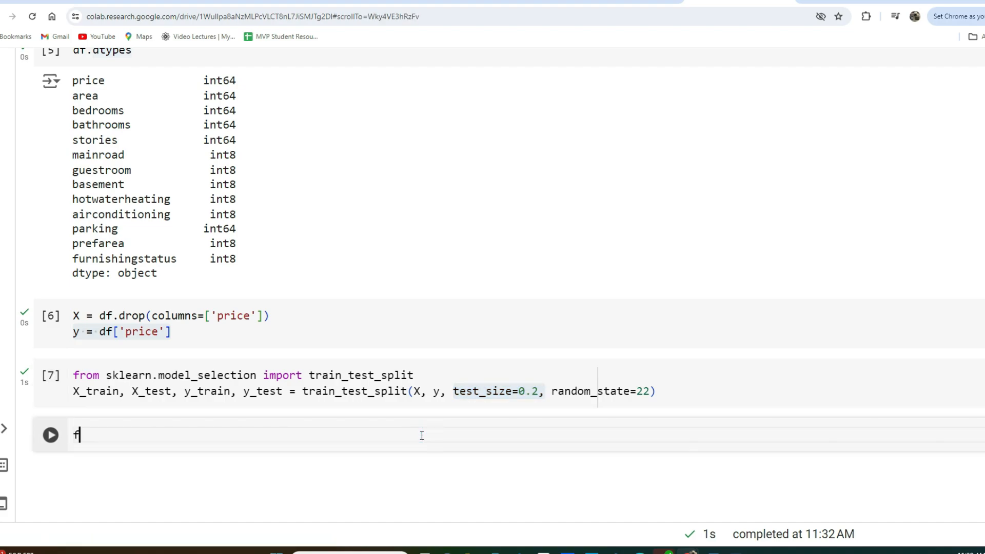
pyautogui.write('rom')
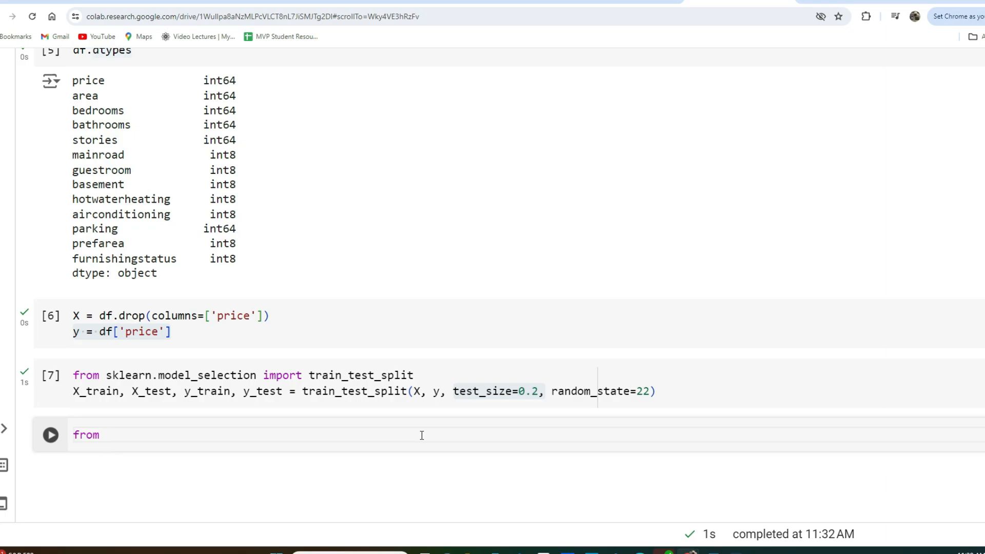
pyautogui.write('xg')
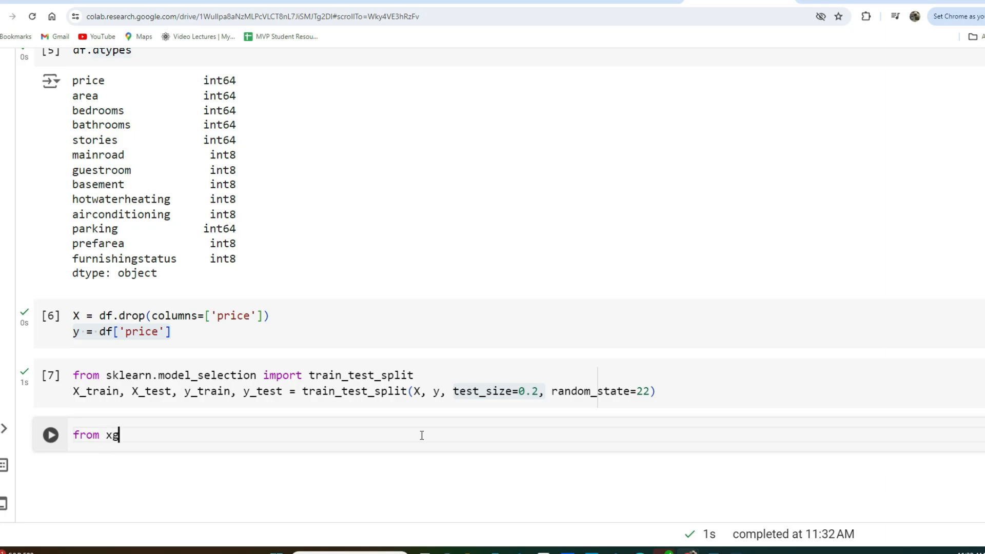
pyautogui.write('boost i')
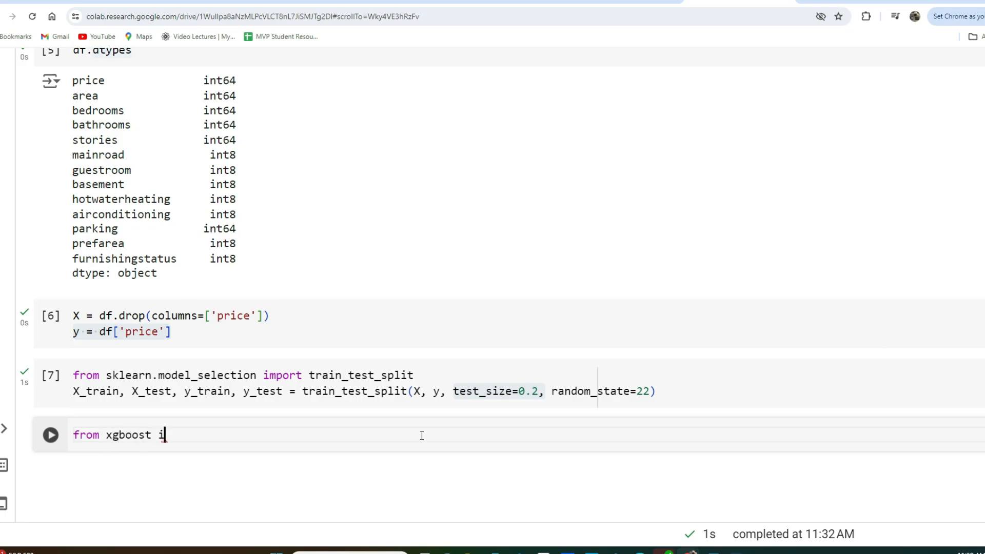
pyautogui.write('mport')
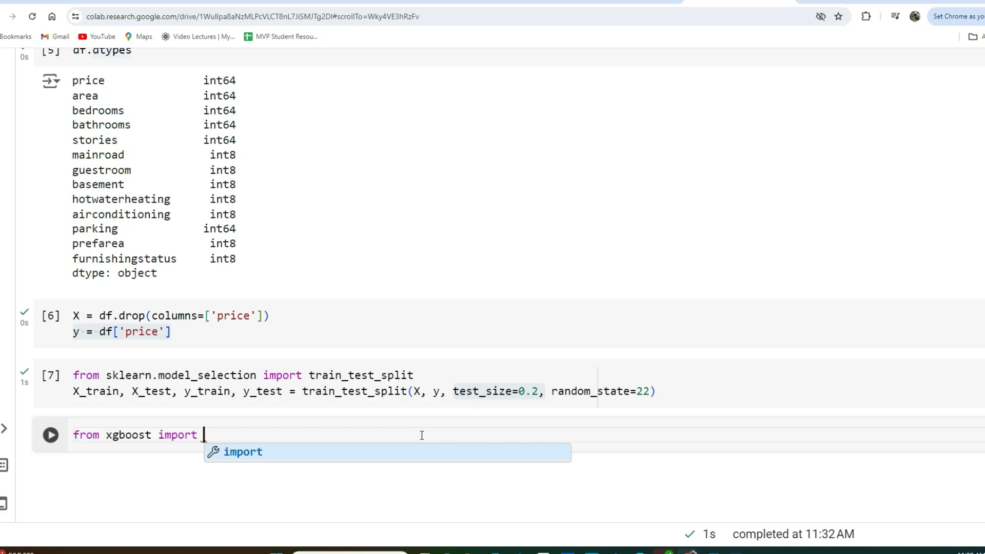
pyautogui.write('XGBRegr')
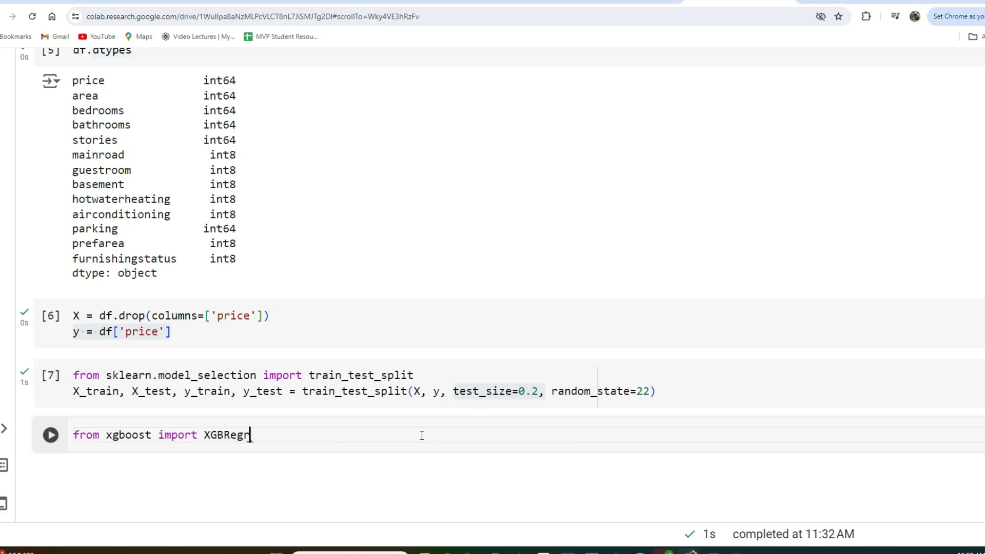
pyautogui.write('essor')
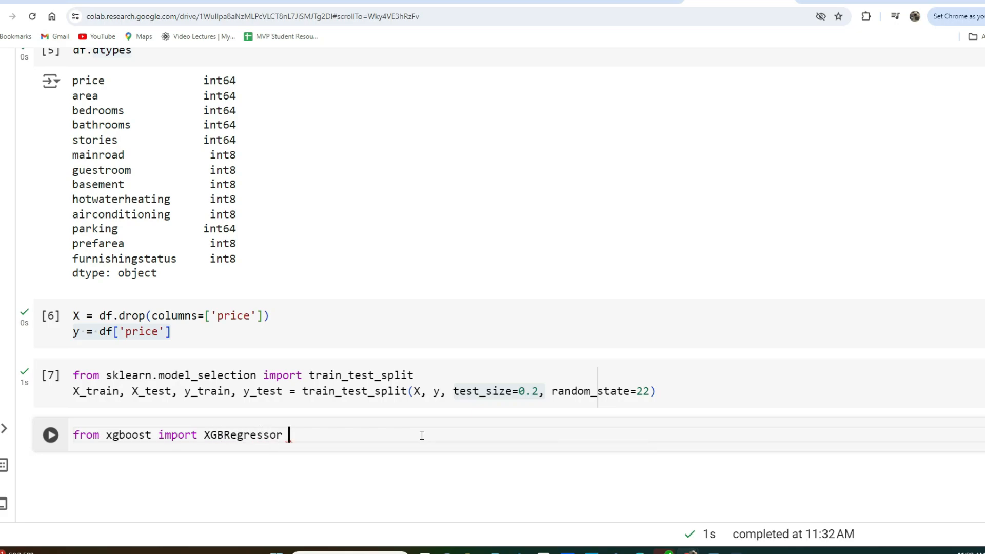
# Step: Begin the params dictionary with 'objective': 'reg:linear'
pyautogui.write('params = {')
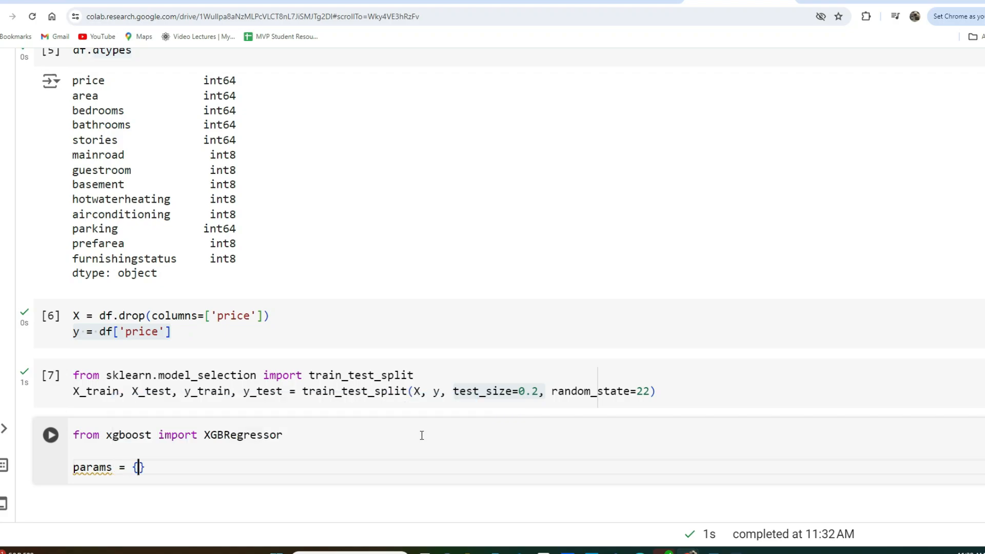
pyautogui.write("'")
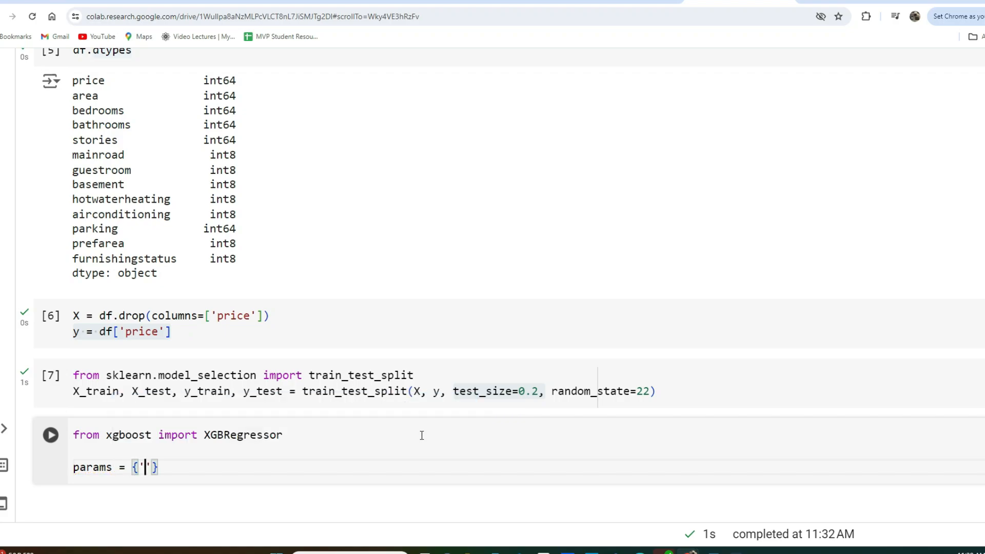
pyautogui.write('object')
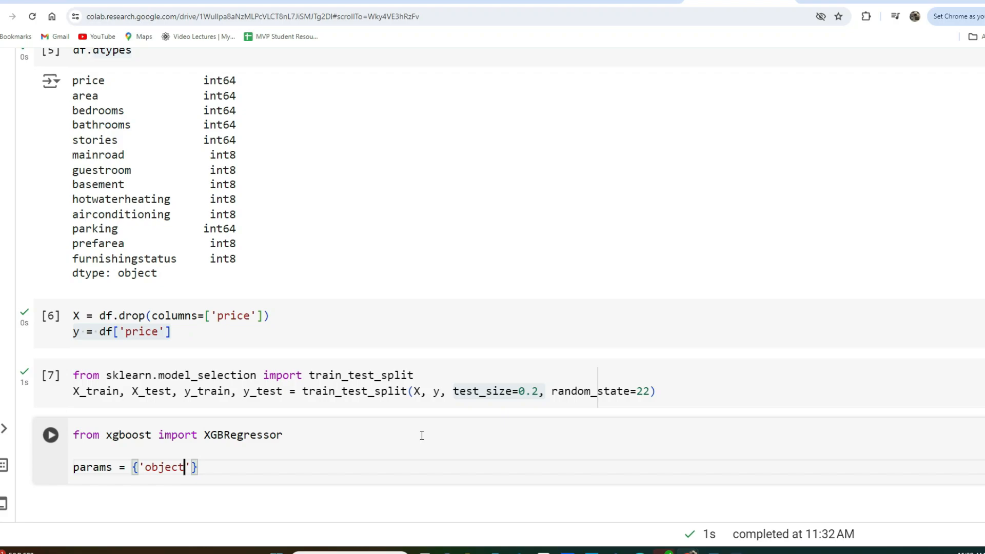
pyautogui.write("ive':")
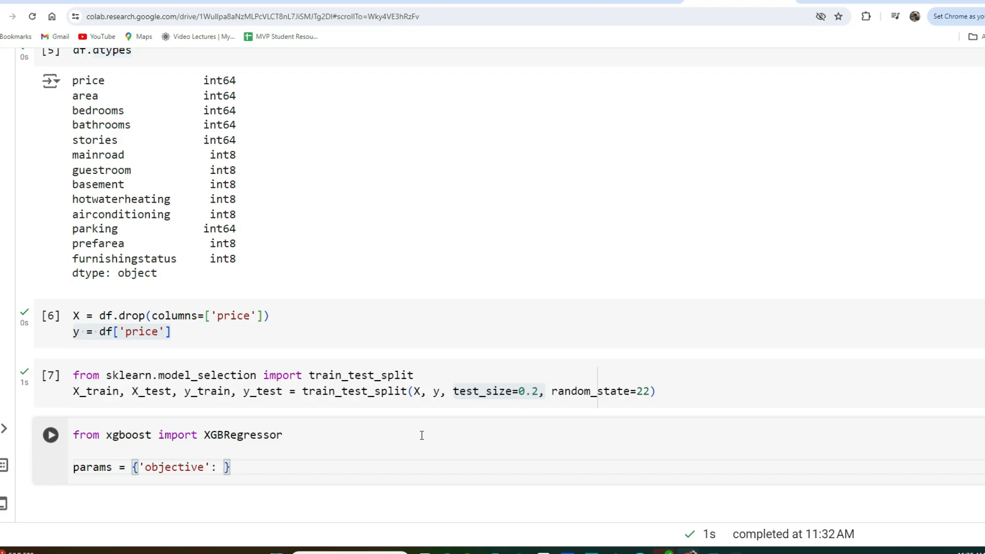
pyautogui.write("'reg:")
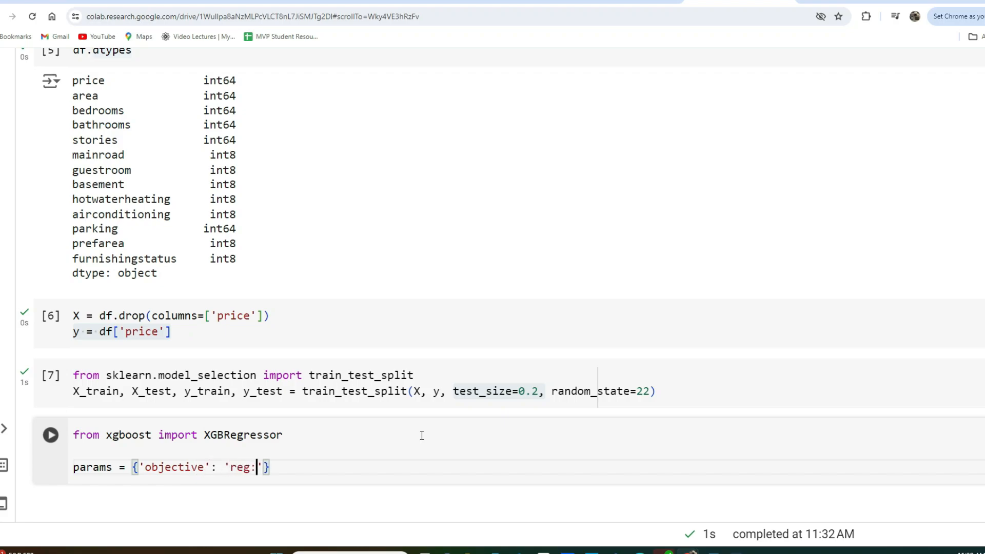
pyautogui.write('linear')
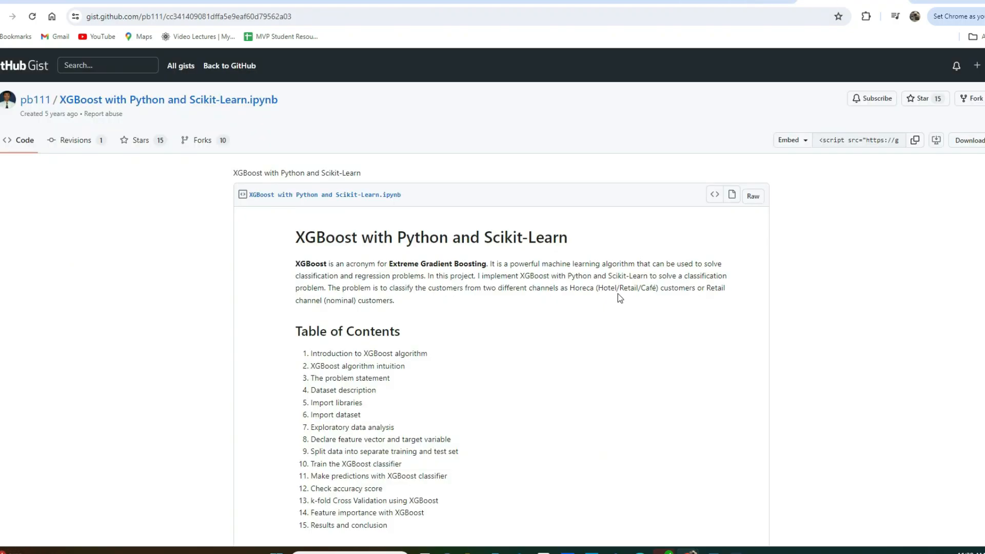
# Step: Scroll the gist down past the dataset cells to the command line parameters explanations
pyautogui.scroll(-3)
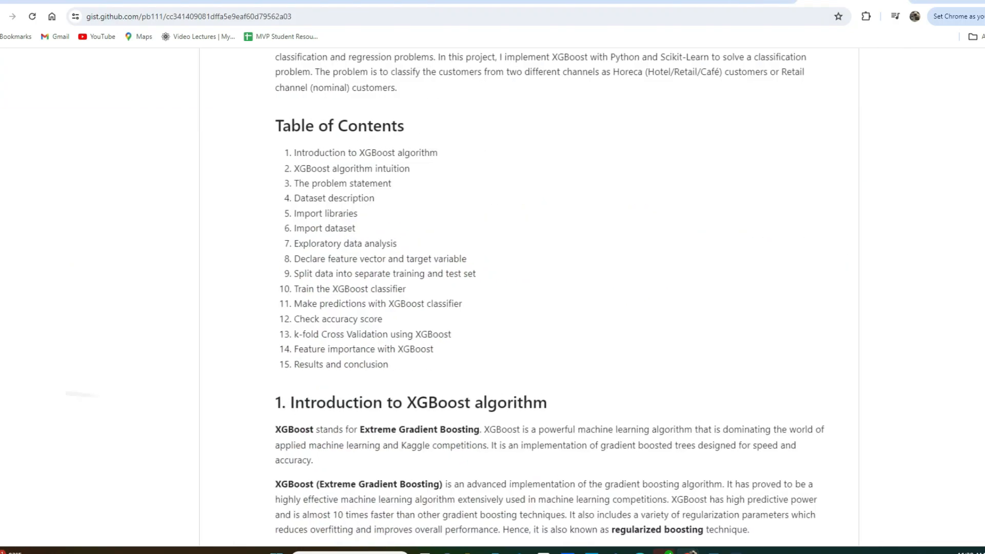
pyautogui.scroll(-3)
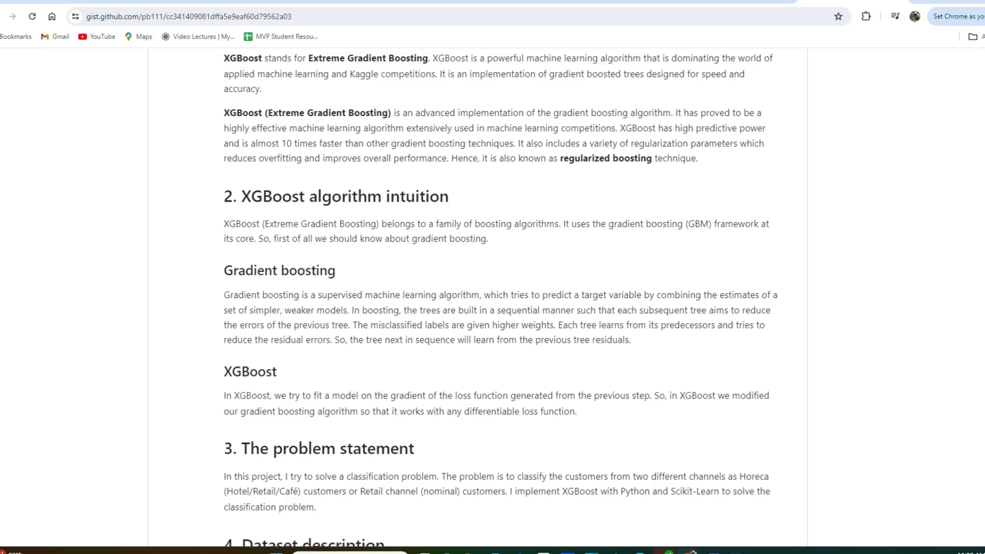
pyautogui.scroll(-3)
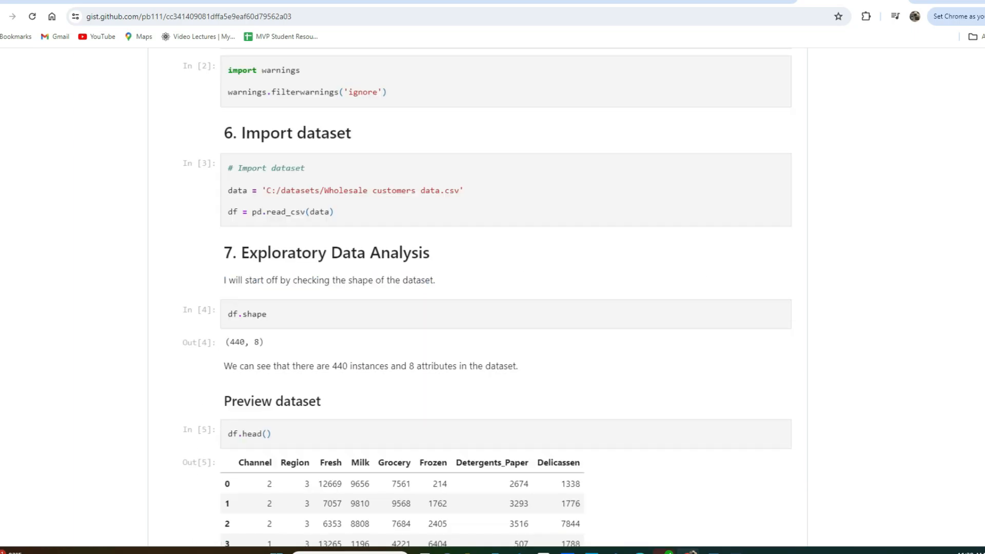
pyautogui.scroll(-3)
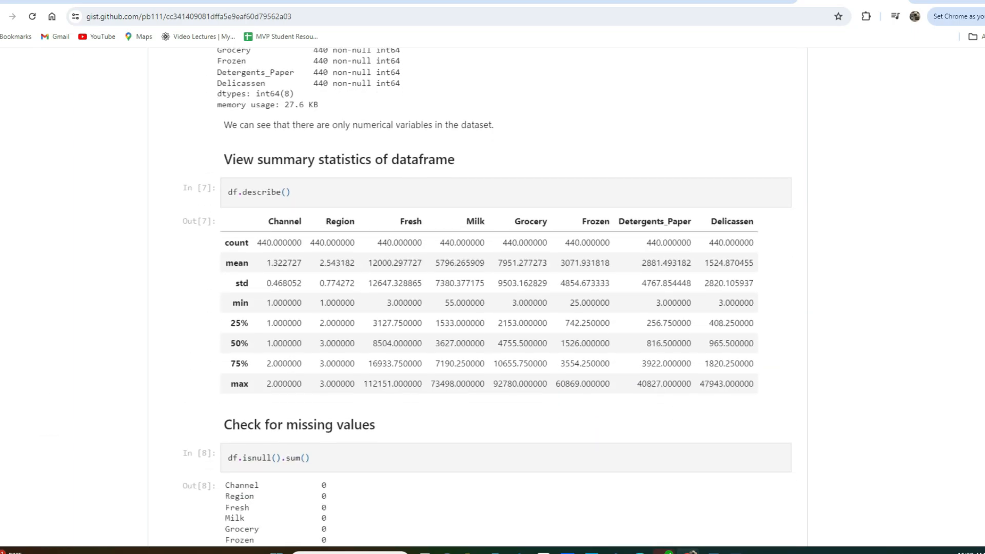
pyautogui.scroll(-3)
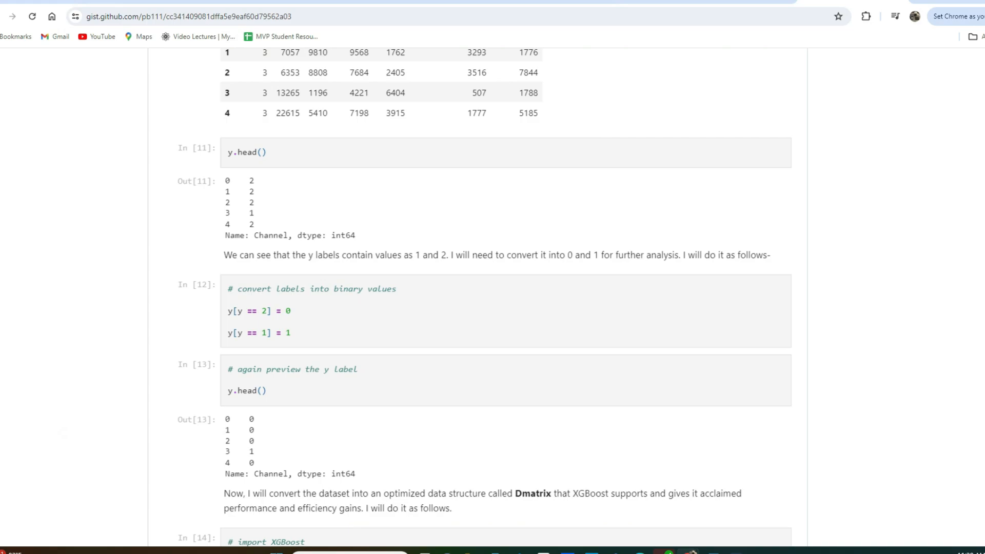
pyautogui.scroll(-3)
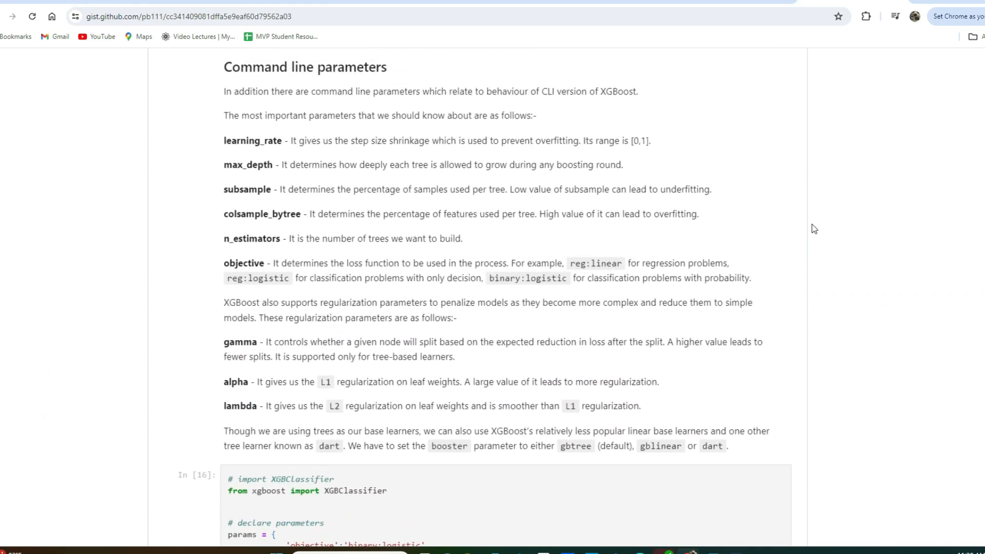
pyautogui.moveTo(362, 317); pyautogui.dragTo(636, 406)
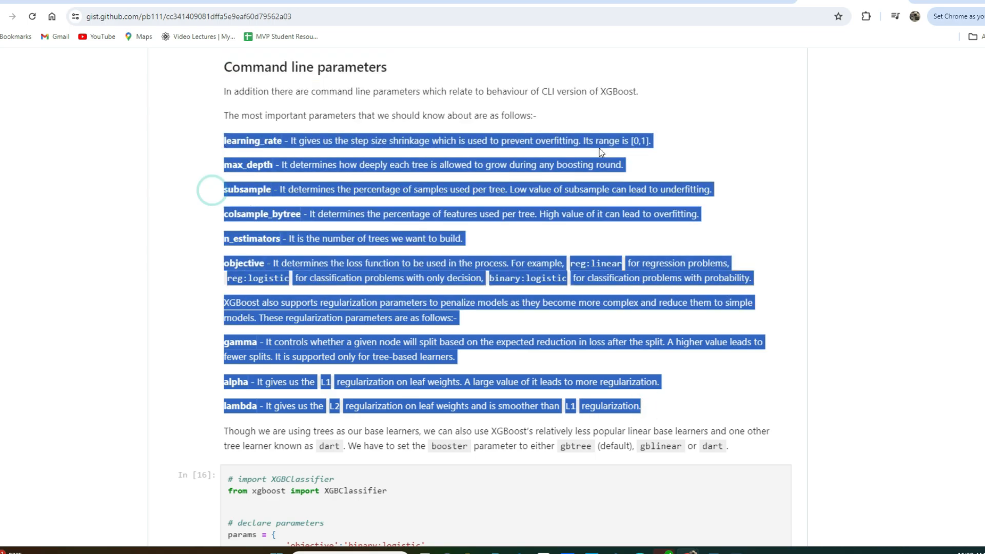
pyautogui.click(274, 263)
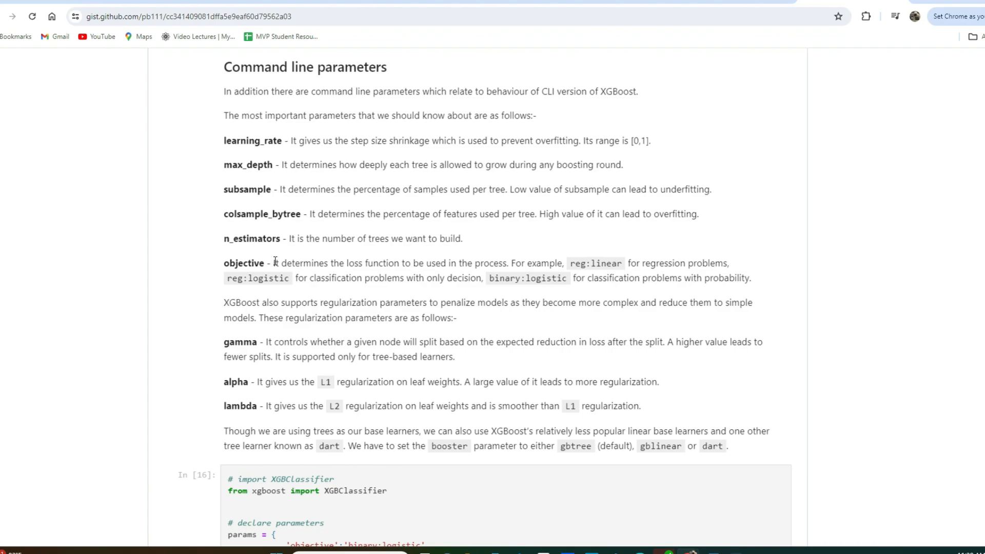
pyautogui.moveTo(273, 263); pyautogui.dragTo(598, 278)
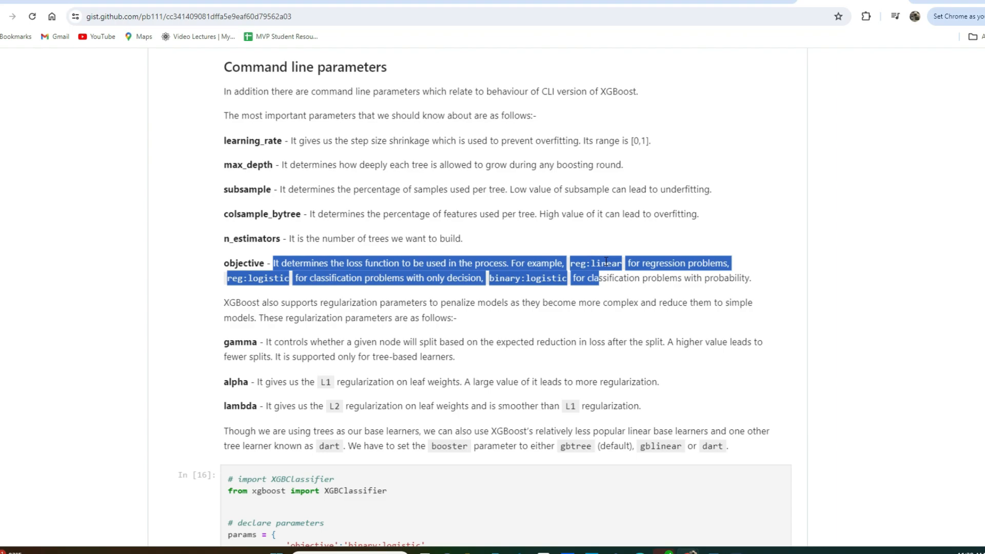
pyautogui.moveTo(308, 316)
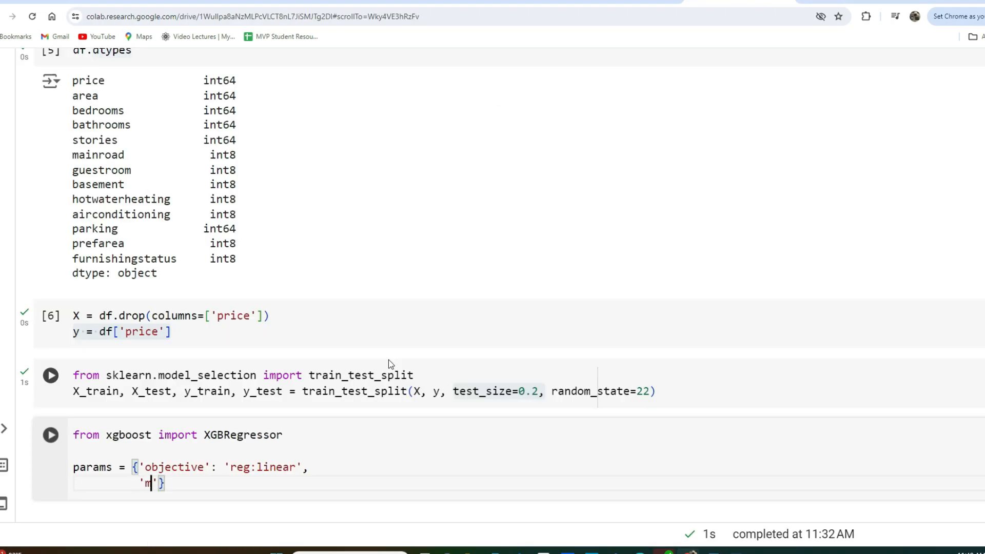
# Step: Add 'max_depth': 4 and 'alpha': 1 entries to the params dictionary
pyautogui.write('ax_depth')
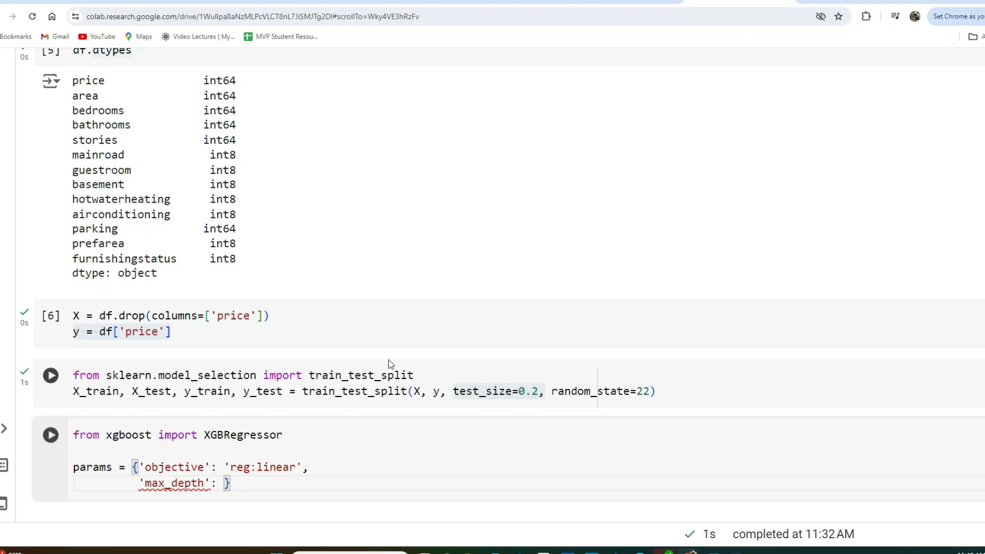
pyautogui.write('4,')
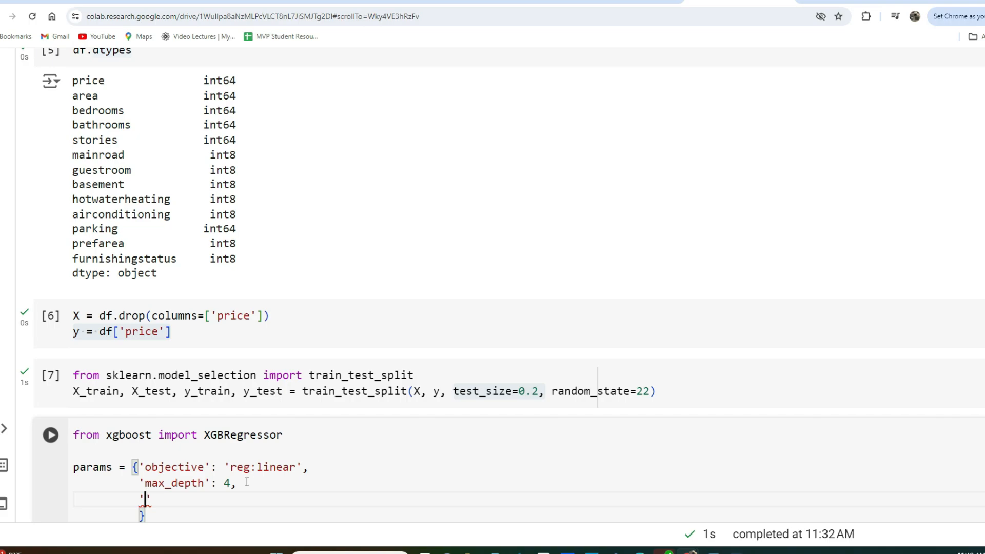
pyautogui.write("''")
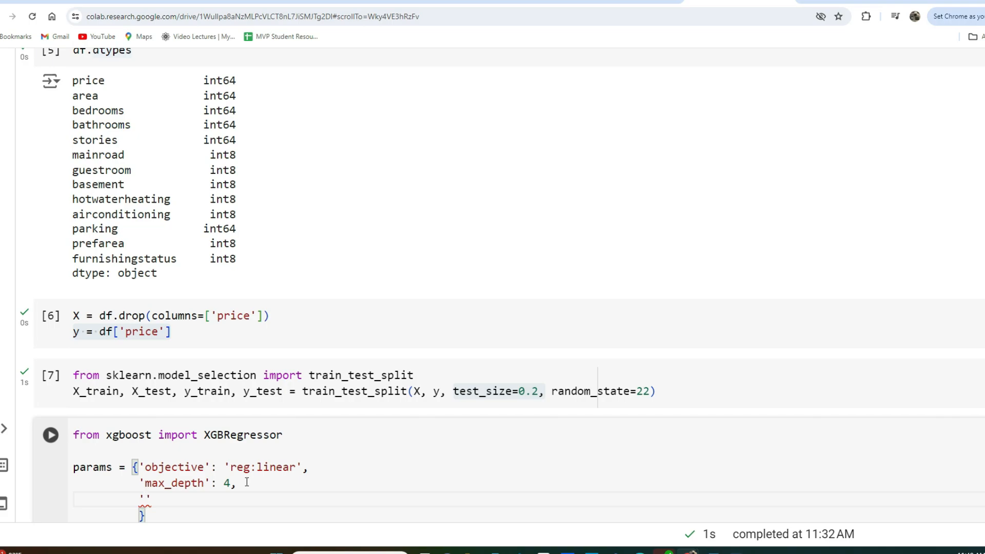
pyautogui.write("alpha':")
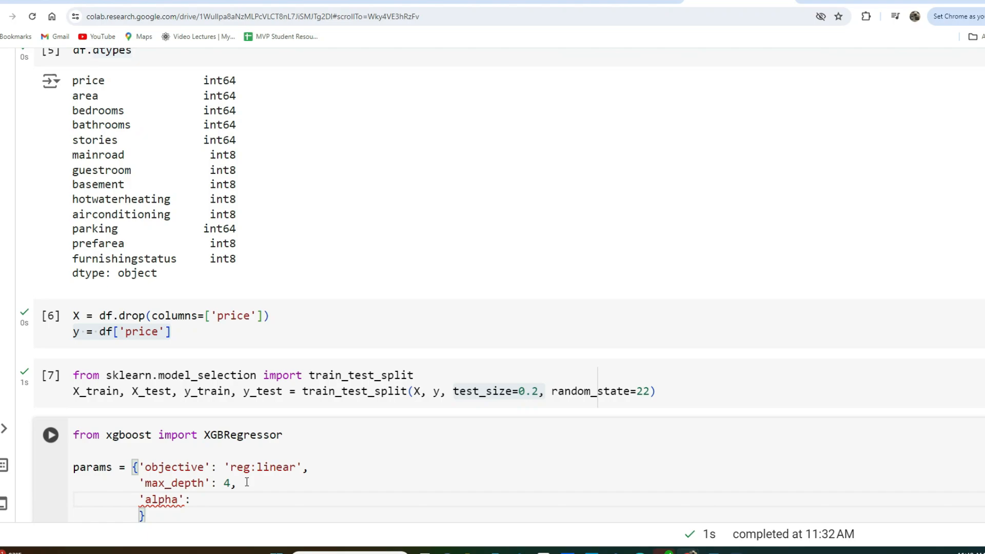
pyautogui.write('1')
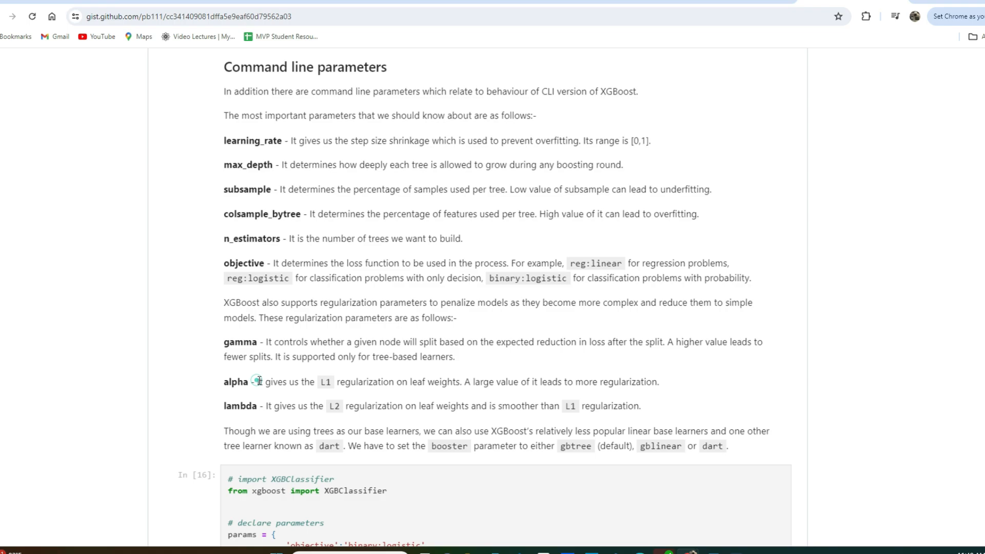
pyautogui.moveTo(255, 382); pyautogui.dragTo(459, 382)
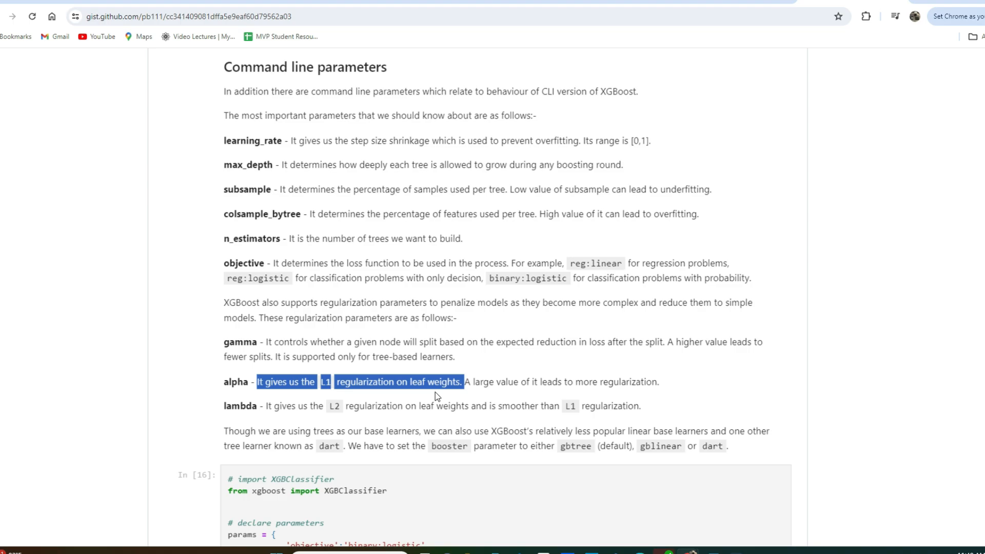
pyautogui.click(412, 381)
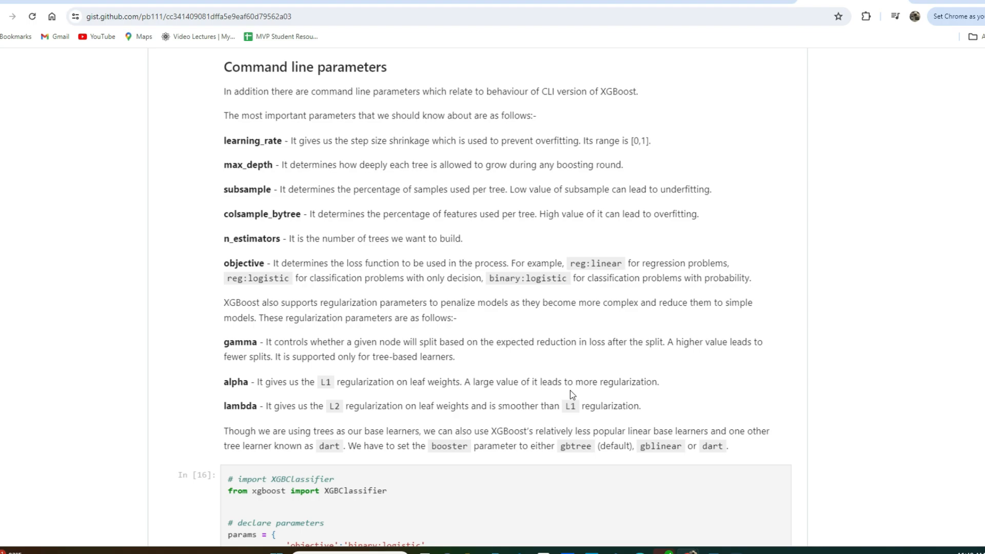
pyautogui.moveTo(664, 386)
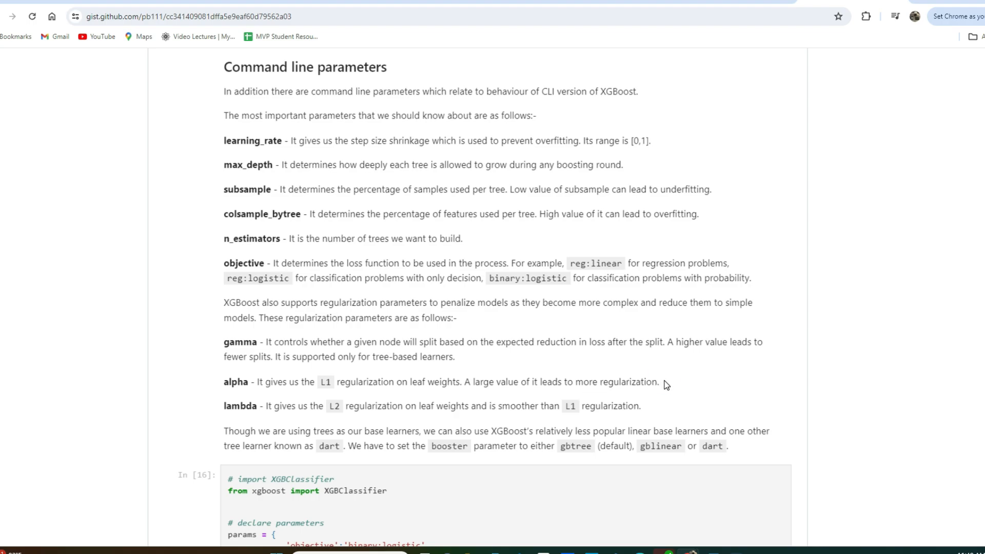
pyautogui.click(664, 381)
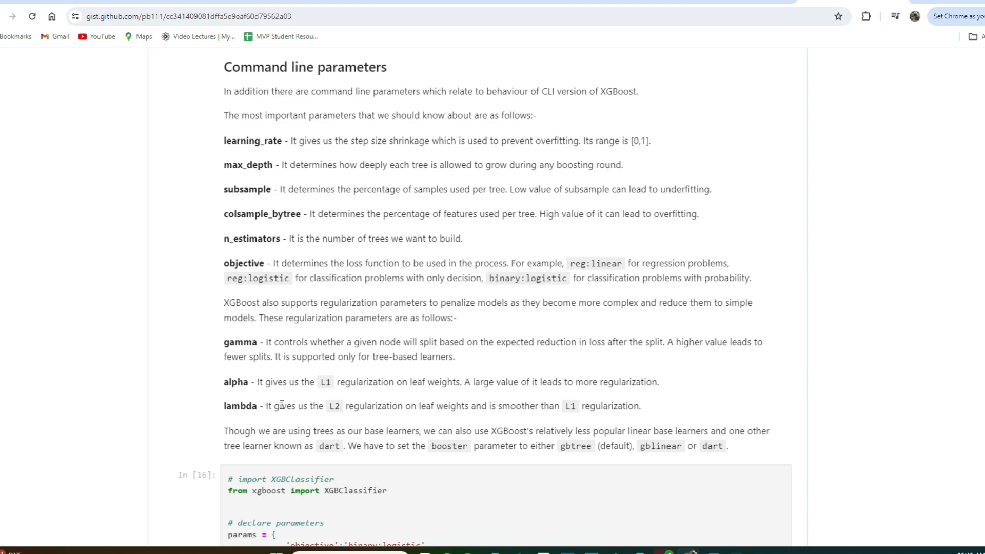
pyautogui.moveTo(264, 406); pyautogui.dragTo(421, 406)
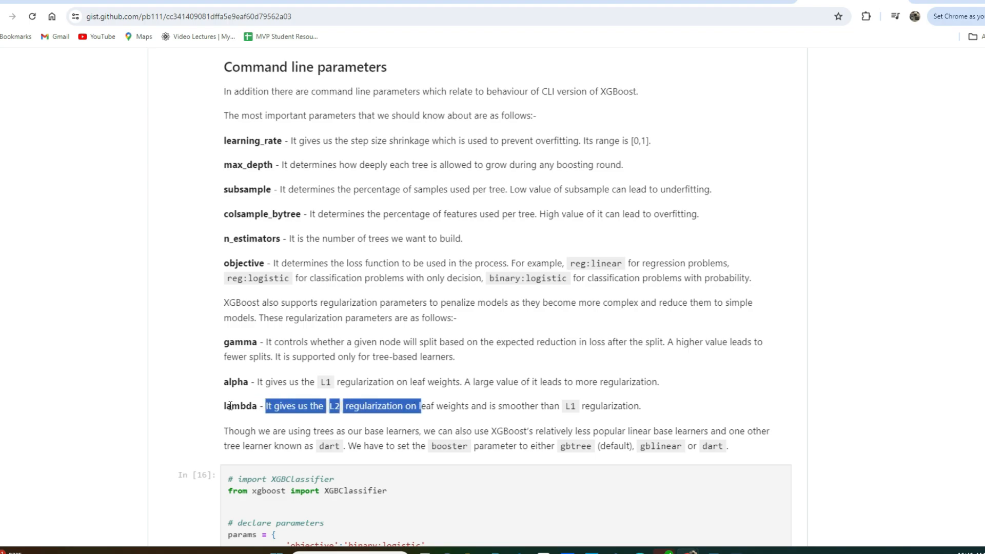
pyautogui.moveTo(493, 329)
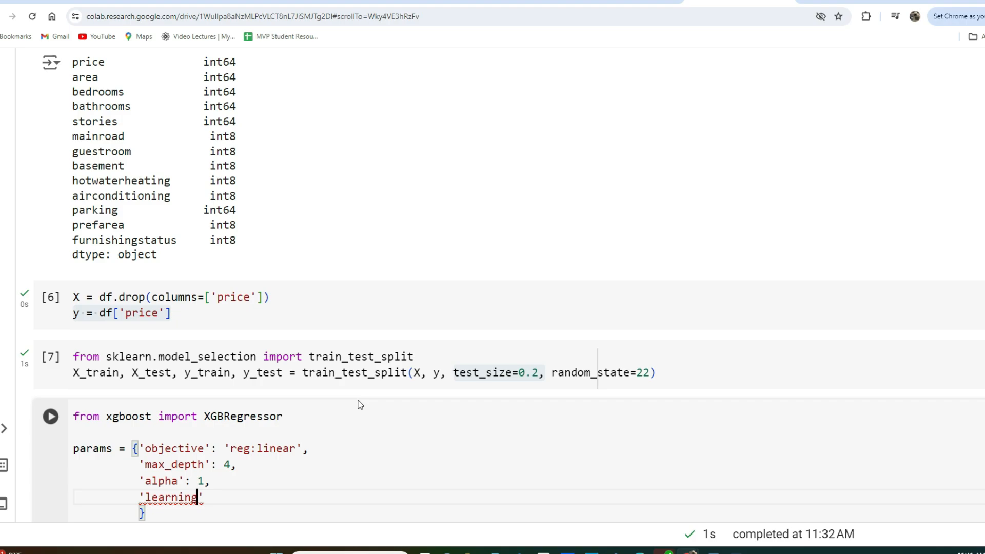
# Step: Add 'learning_rate': 0.1 and 'n_estimators': 90 entries to the params dictionary
pyautogui.write("_rate': 0")
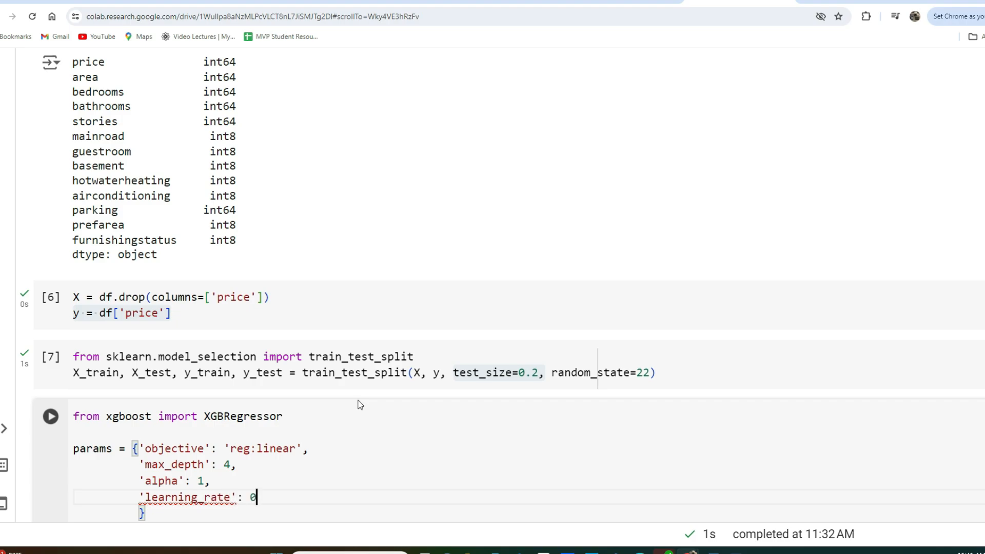
pyautogui.write('.1,')
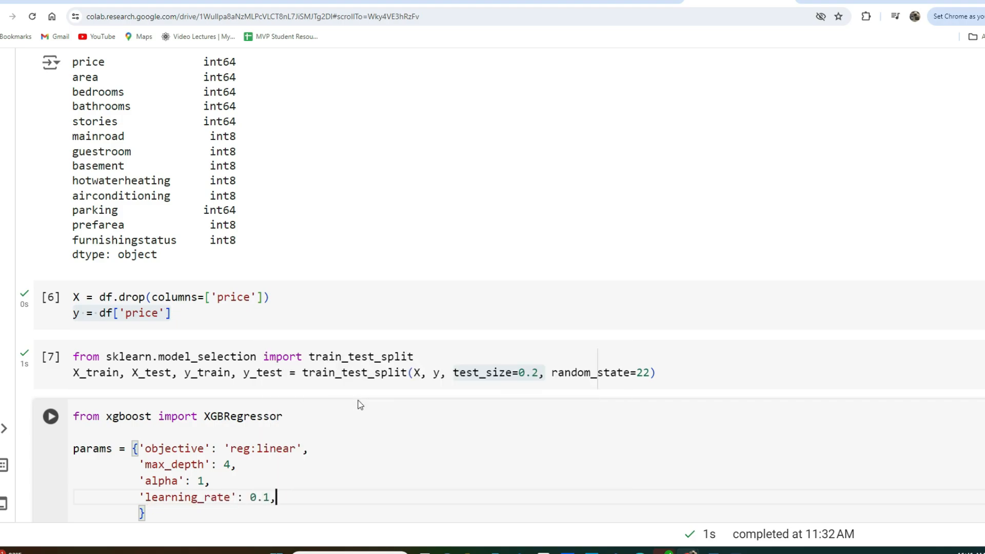
pyautogui.scroll(-3)
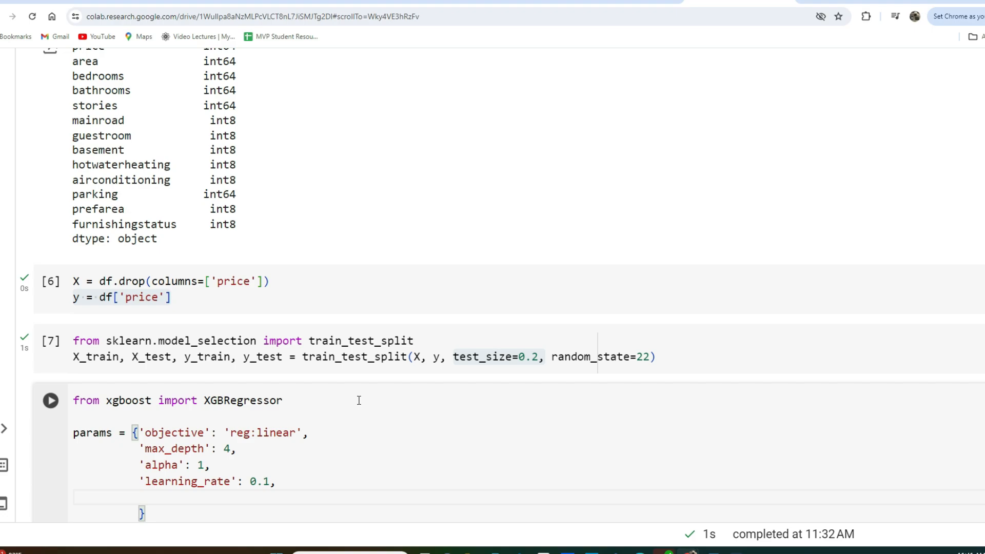
pyautogui.click(139, 496)
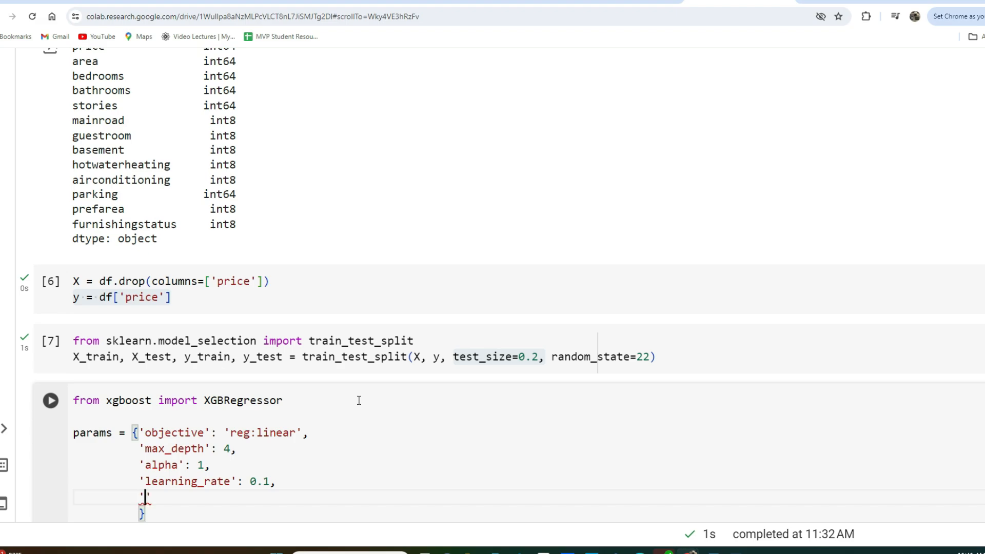
pyautogui.write("'n_es'")
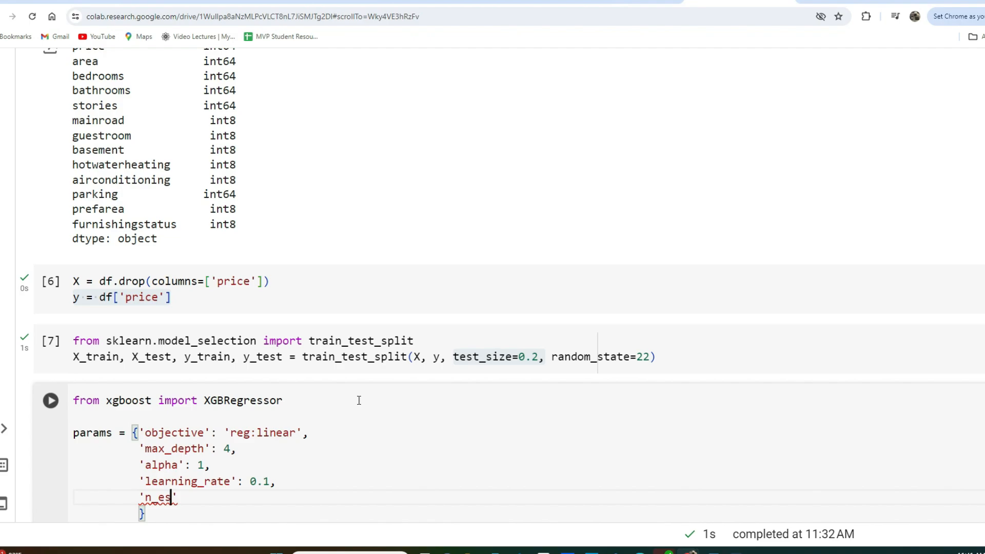
pyautogui.write("timators':")
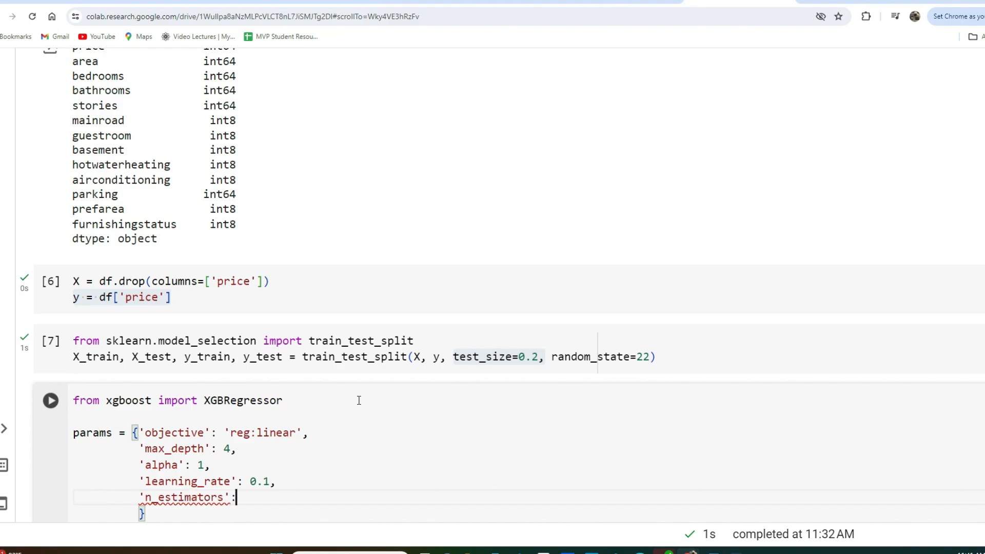
pyautogui.write('90')
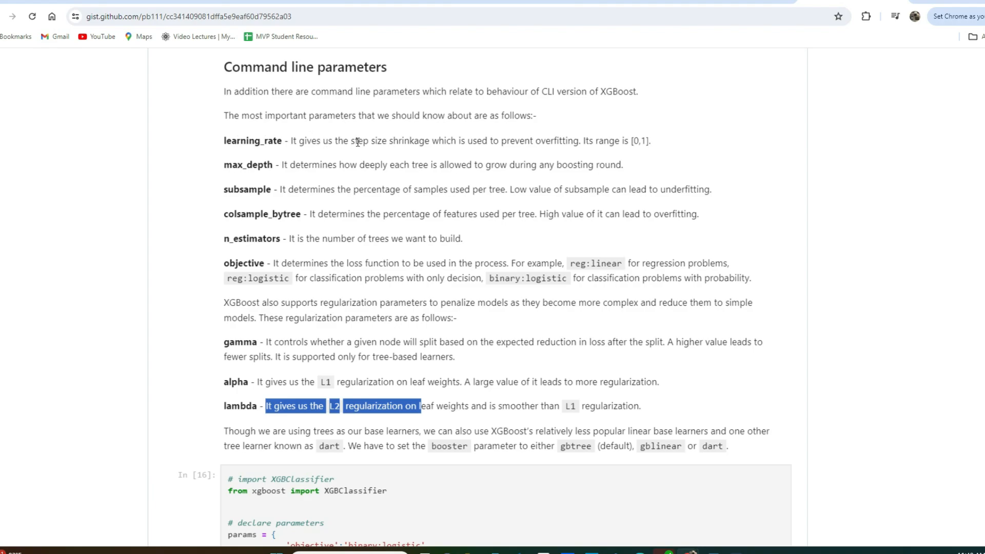
pyautogui.moveTo(508, 145)
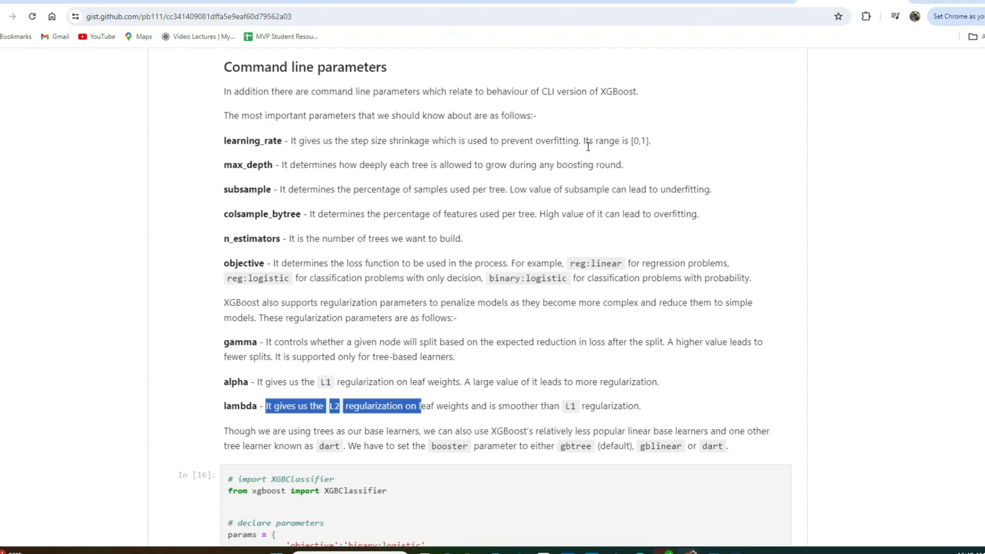
pyautogui.moveTo(376, 258)
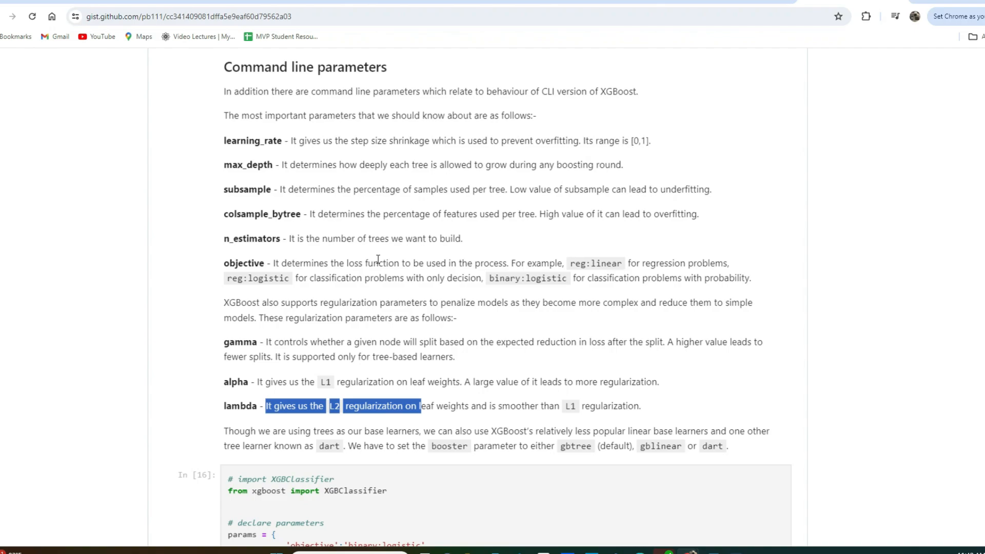
pyautogui.moveTo(290, 212)
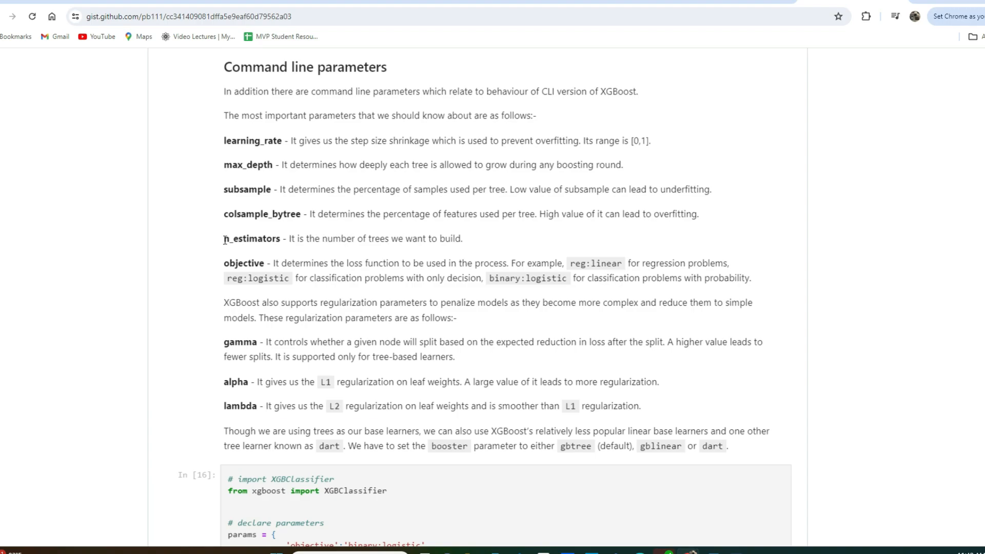
pyautogui.doubleClick(251, 238)
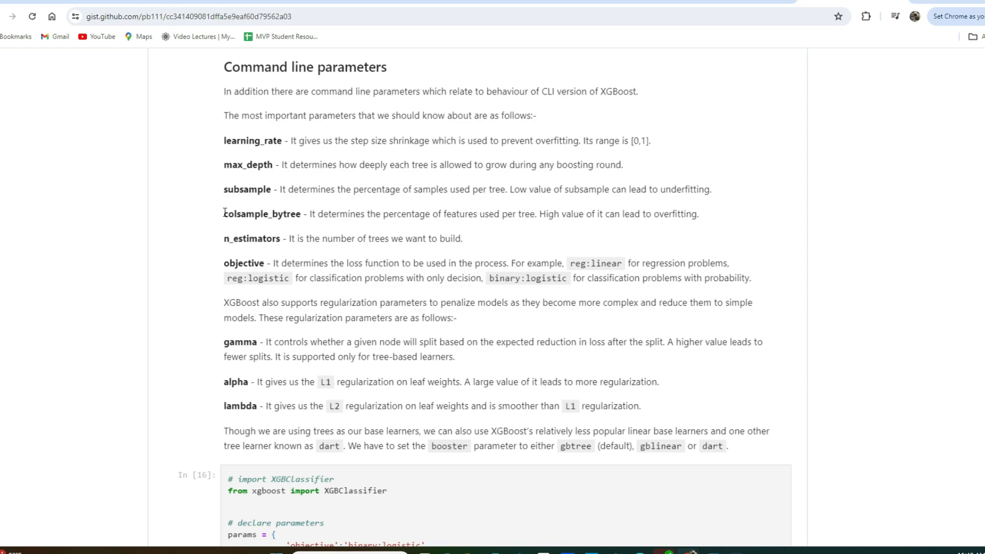
pyautogui.doubleClick(261, 214)
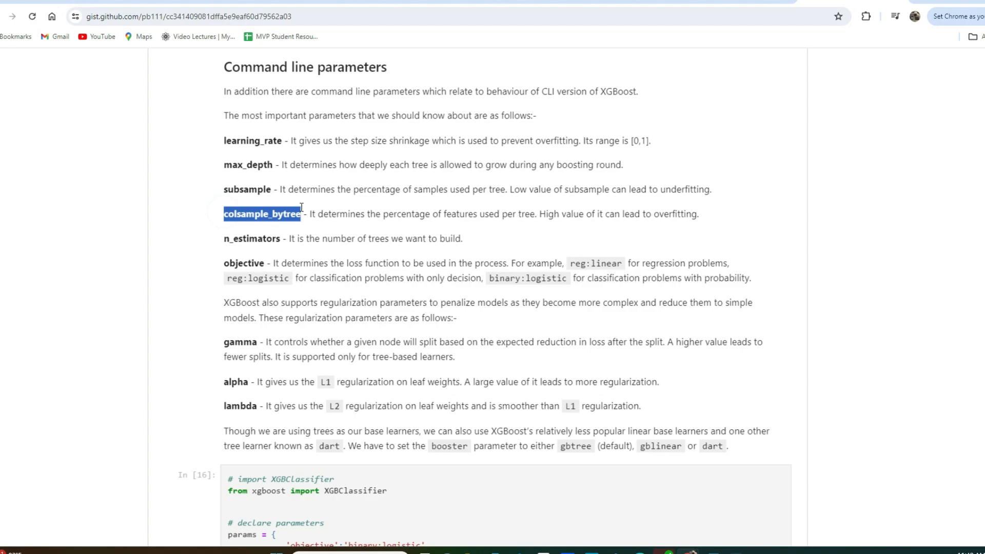
pyautogui.click(656, 241)
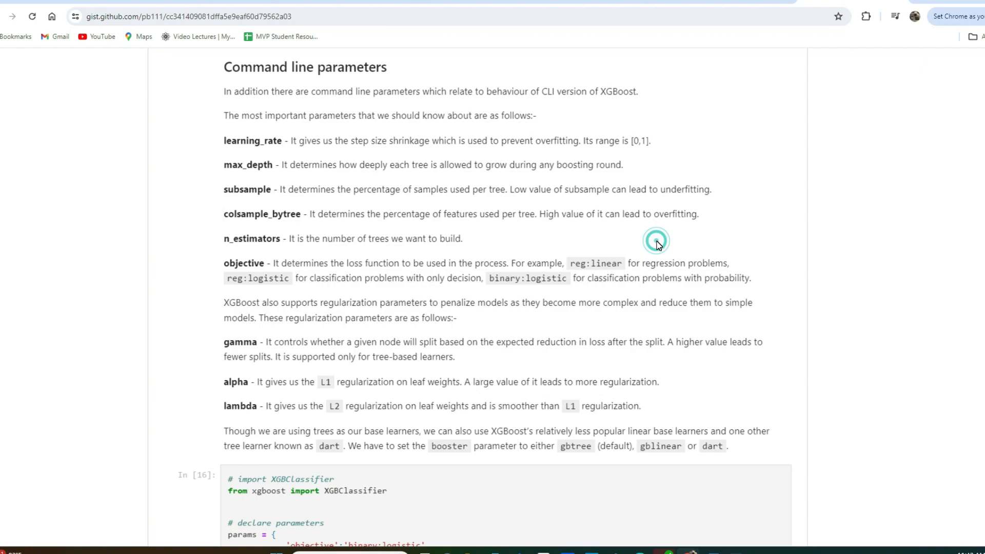
pyautogui.click(655, 241)
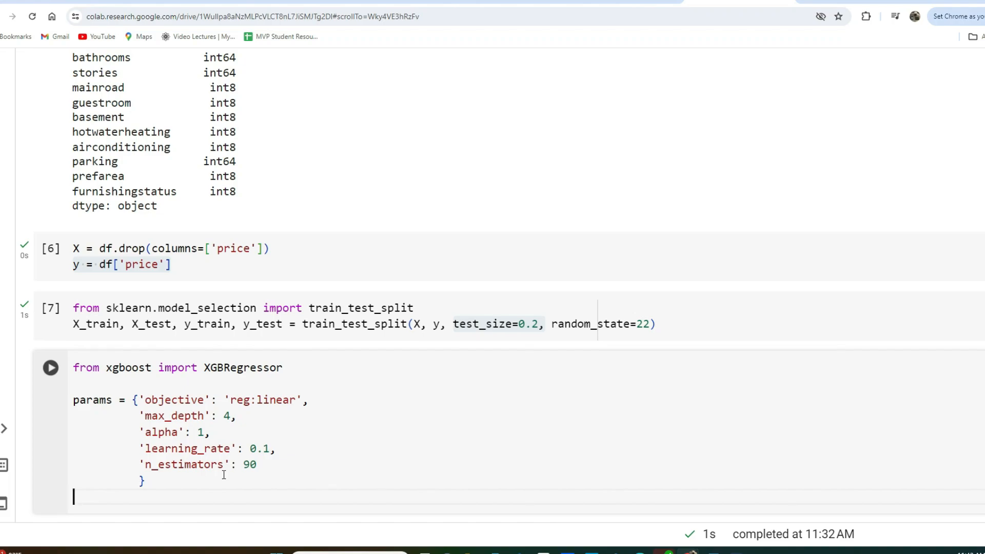
# Step: Write xgb_reg = XGBRegressor(**params) to build the model from the dictionary
pyautogui.write('xgb_reg =')
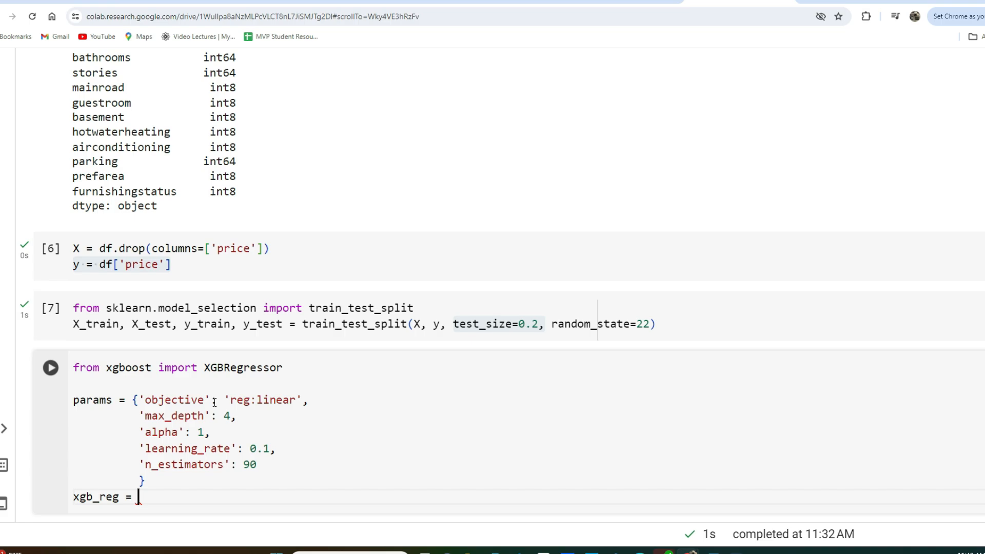
pyautogui.doubleClick(242, 367)
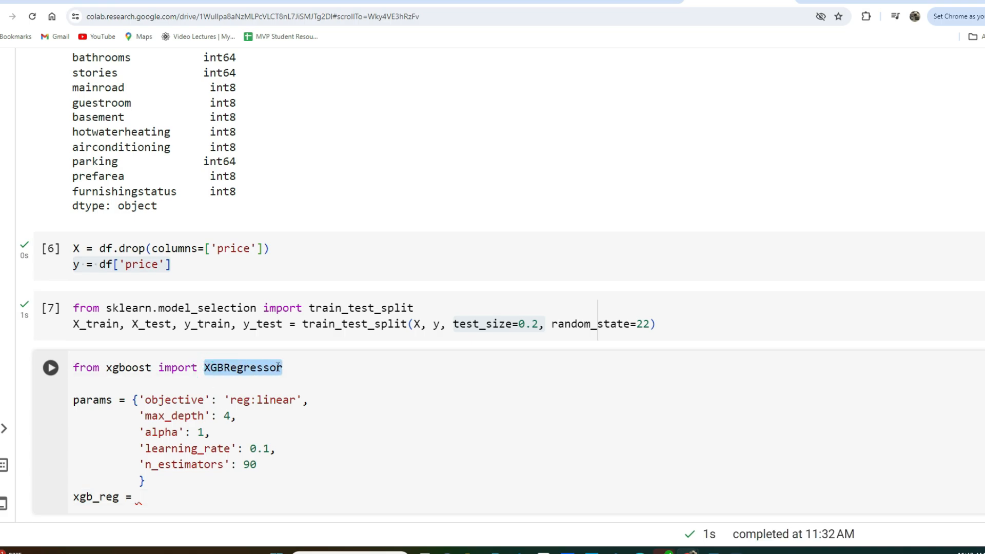
pyautogui.write('XGBRegressor')
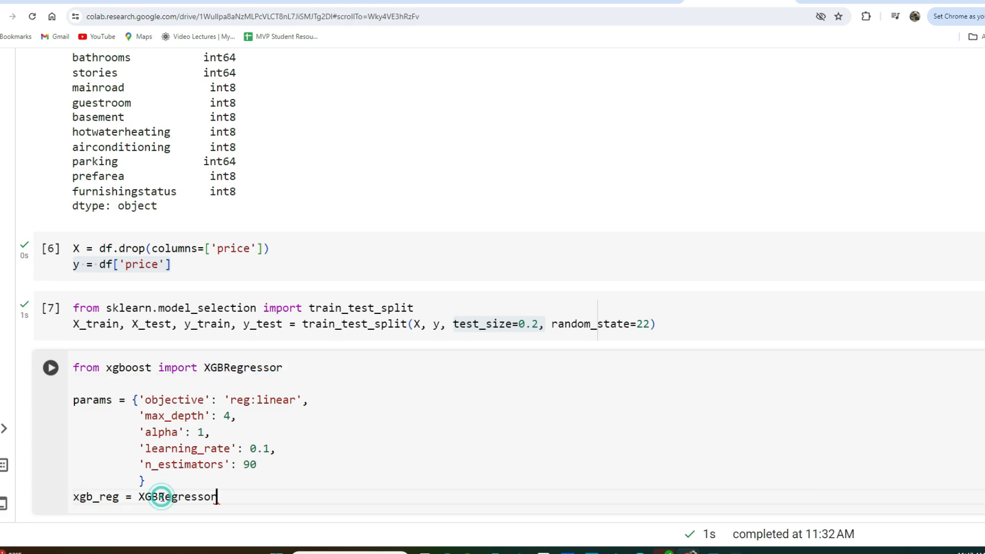
pyautogui.write('(**')
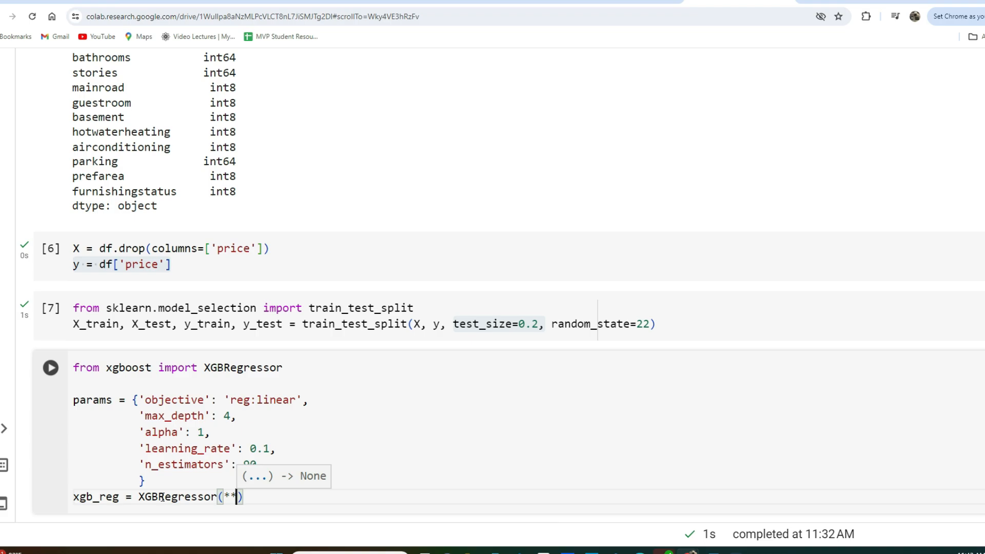
pyautogui.write('params')
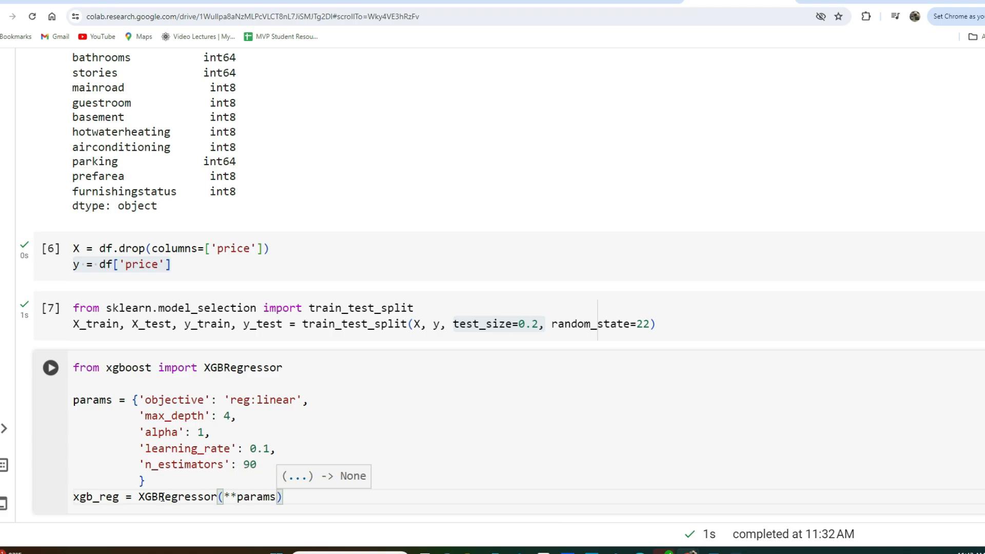
# Step: Add xgb_reg.fit(X_train, y_train) and run the cell to train the regressor
pyautogui.write('x')
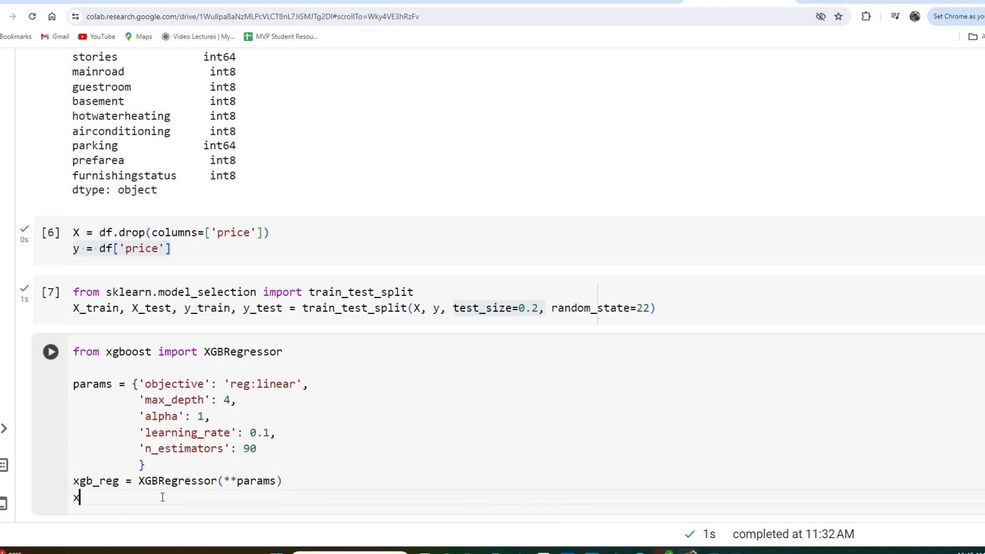
pyautogui.write('gb_reg.')
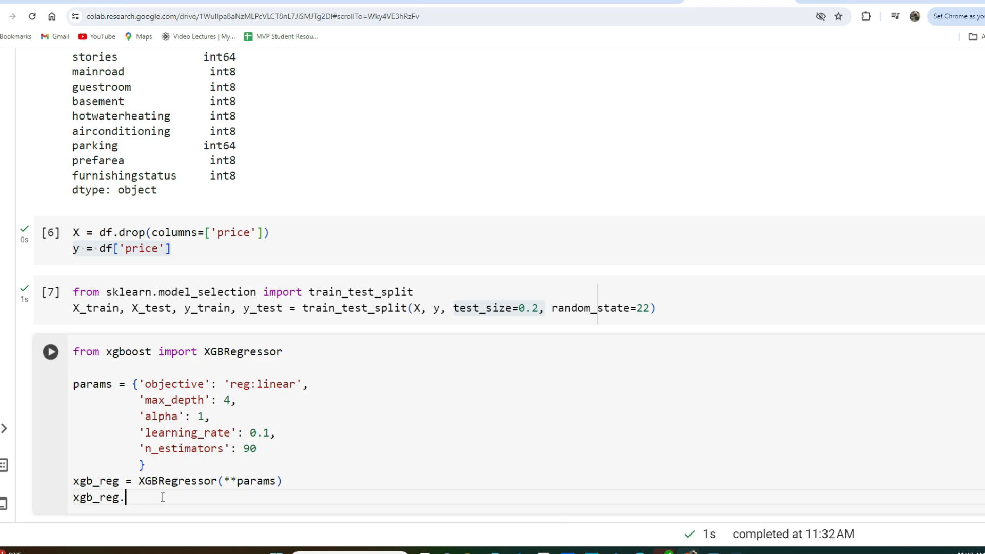
pyautogui.write('fit()')
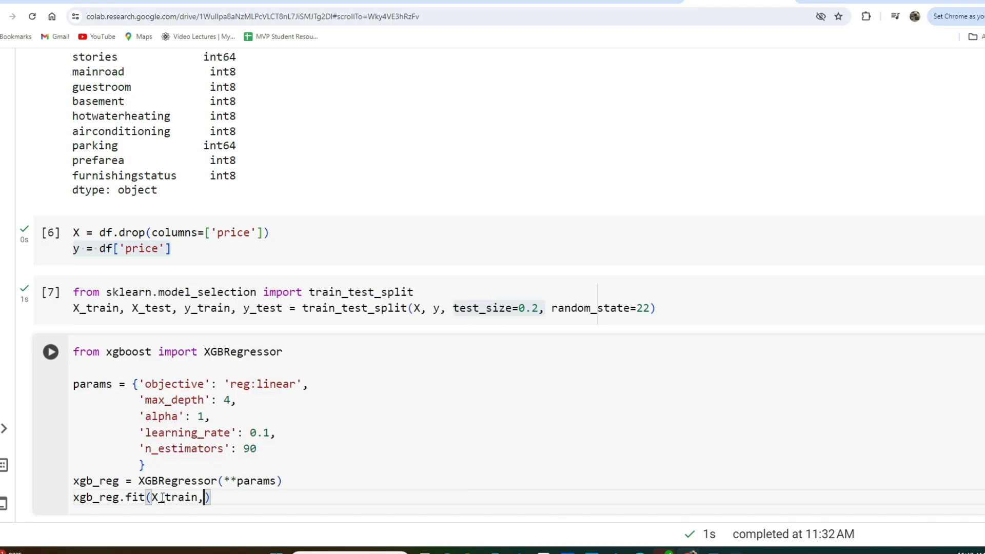
pyautogui.write('y_train')
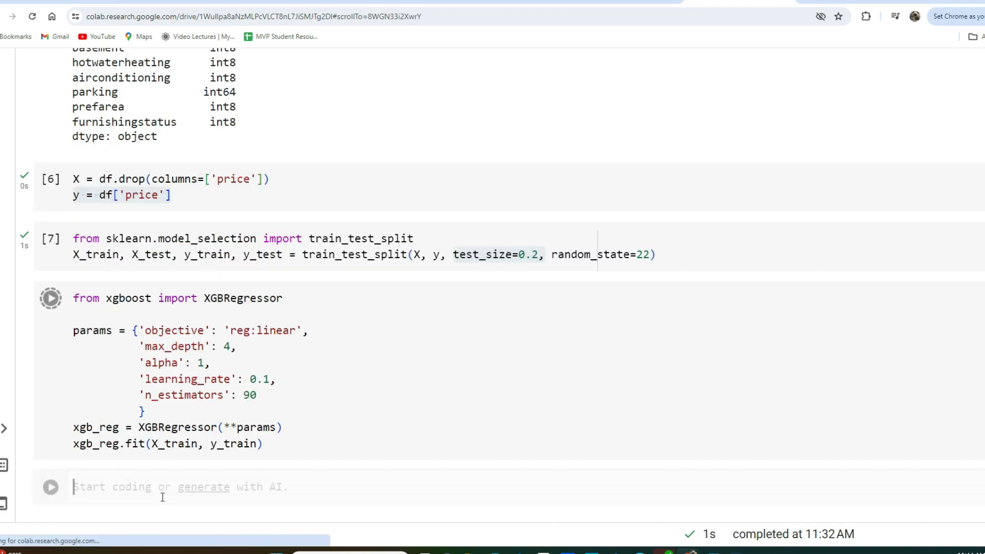
pyautogui.click(50, 298)
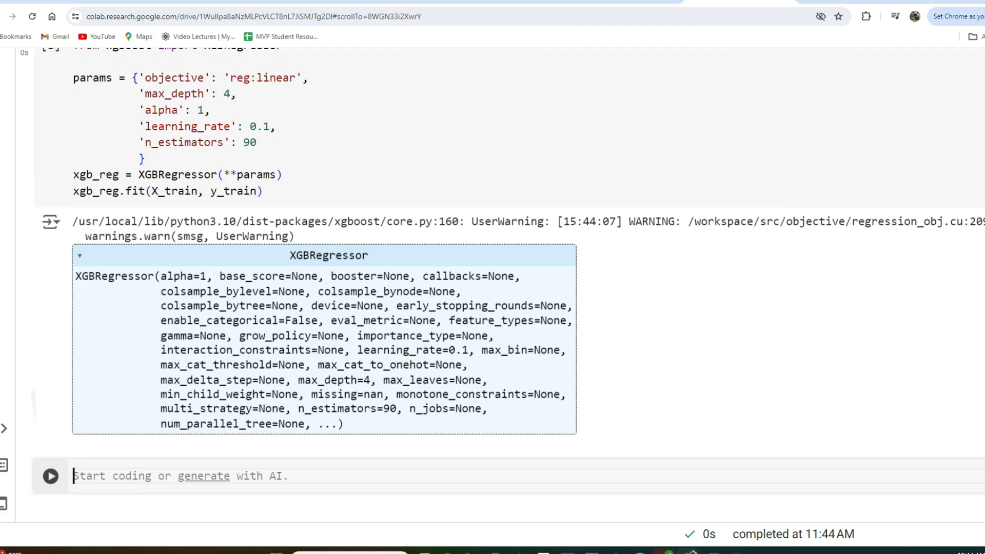
# Step: Move into the new empty code cell below the fitted XGBRegressor summary
pyautogui.click(94, 420)
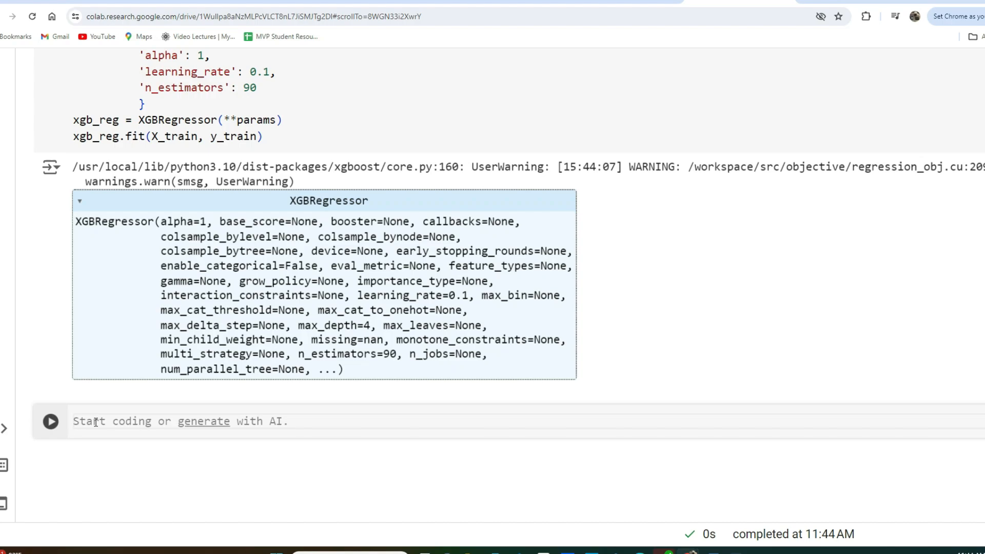
# Step: Import mean_absolute_error from sklearn.metrics in the evaluation cell
pyautogui.write('from skl')
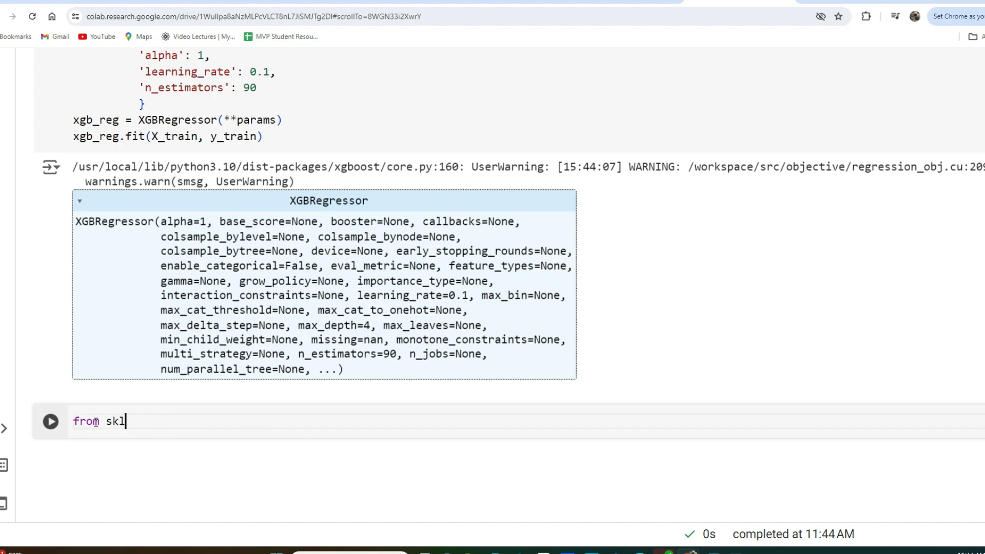
pyautogui.write('earn')
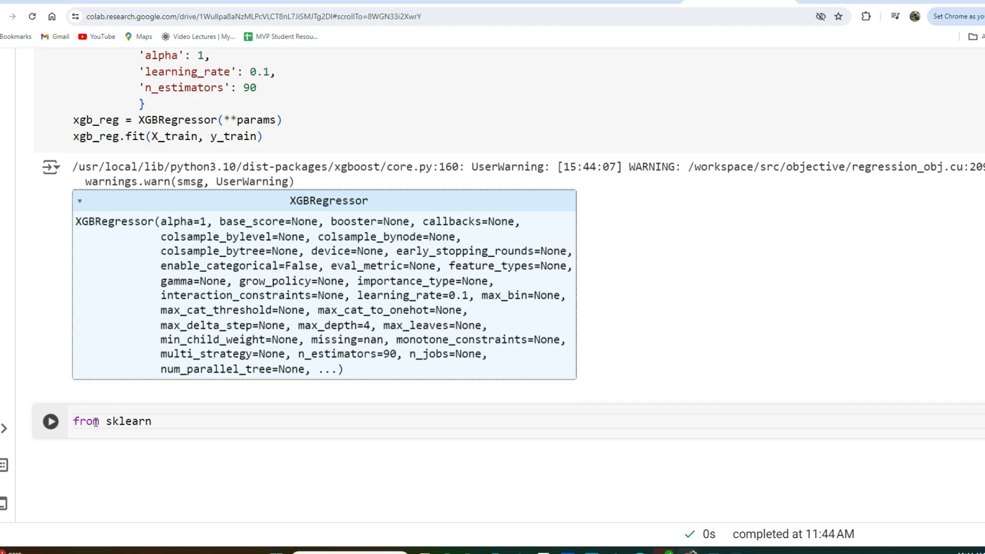
pyautogui.write('.metrics import m')
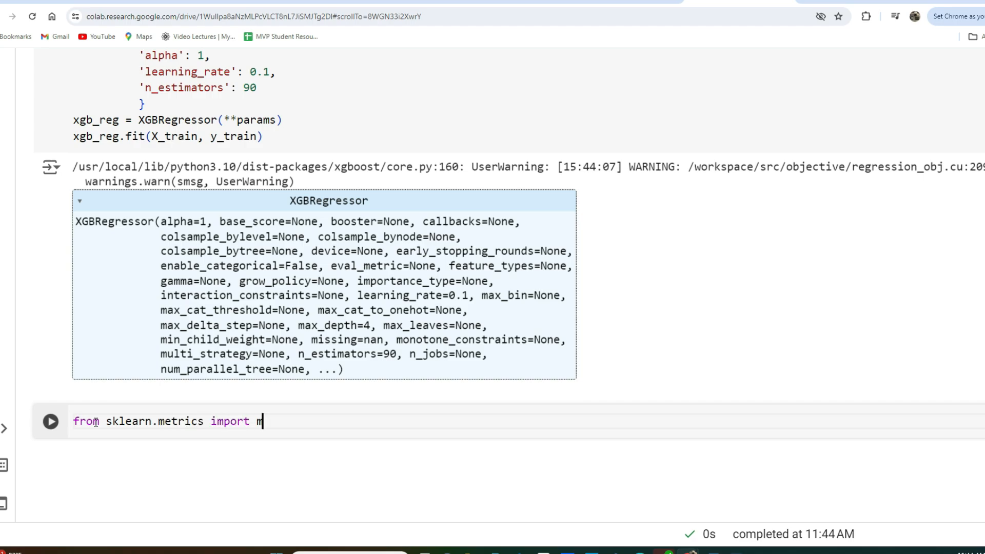
pyautogui.write('ean_abs')
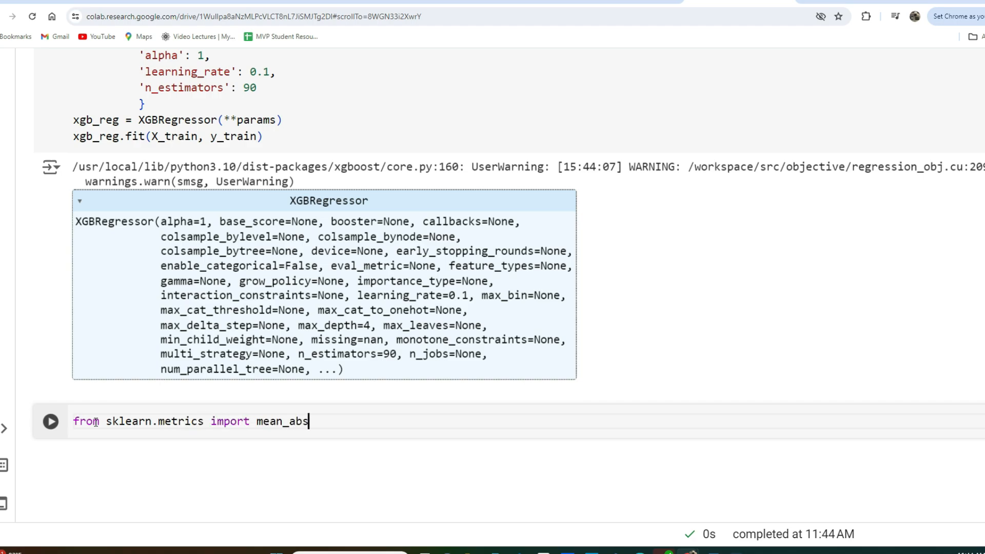
pyautogui.write('olute_er')
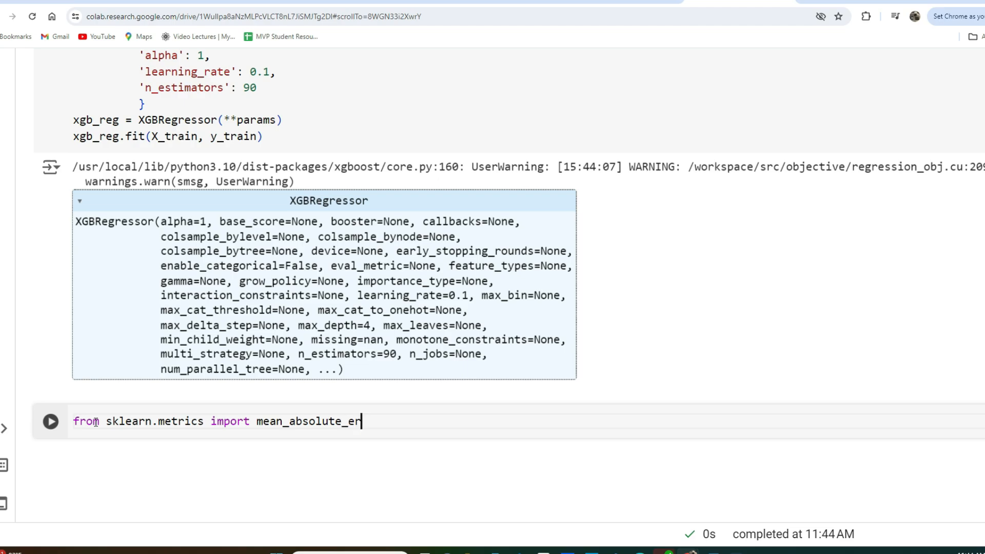
pyautogui.write('ror')
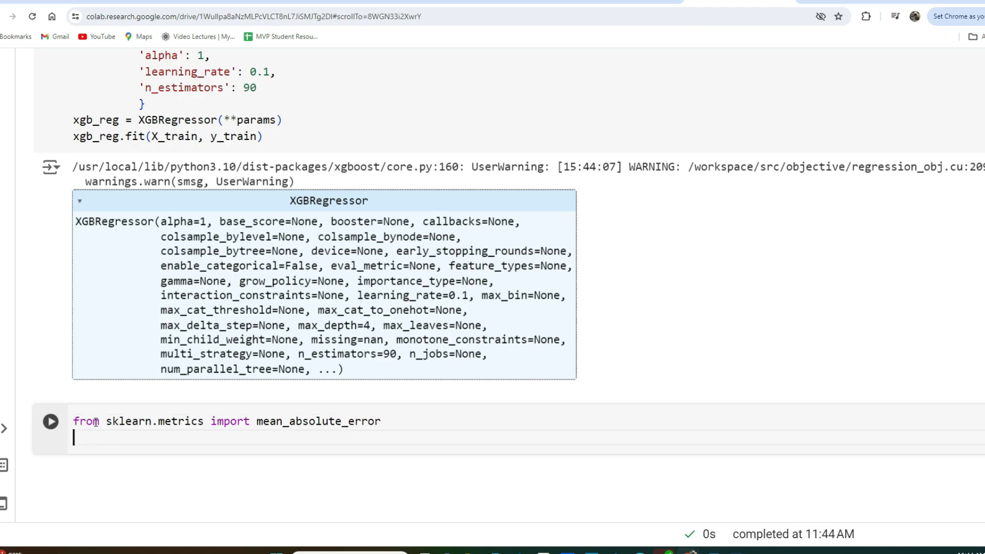
# Step: Write y_pred = xgb_reg.predict(X_test) to predict on the test set
pyautogui.write('y_pred')
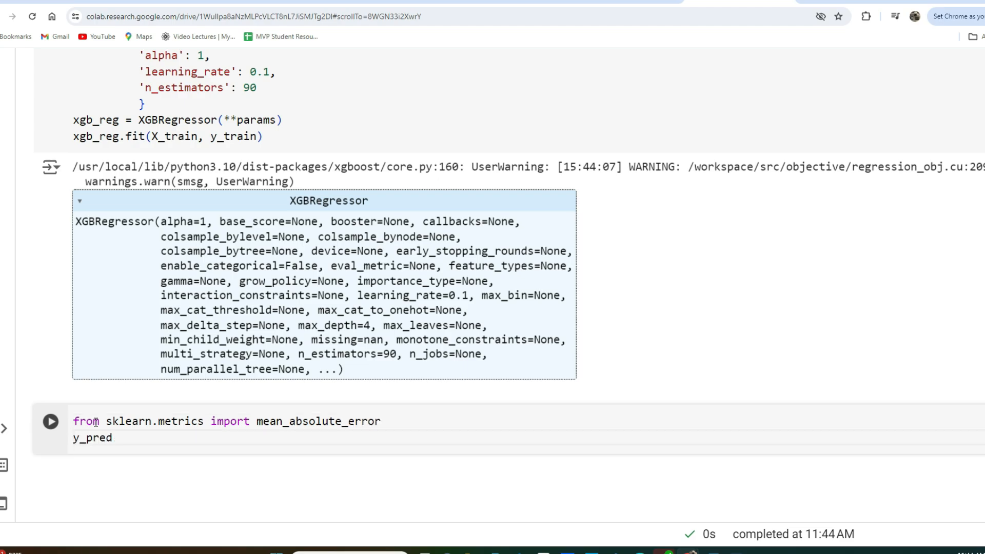
pyautogui.write('=')
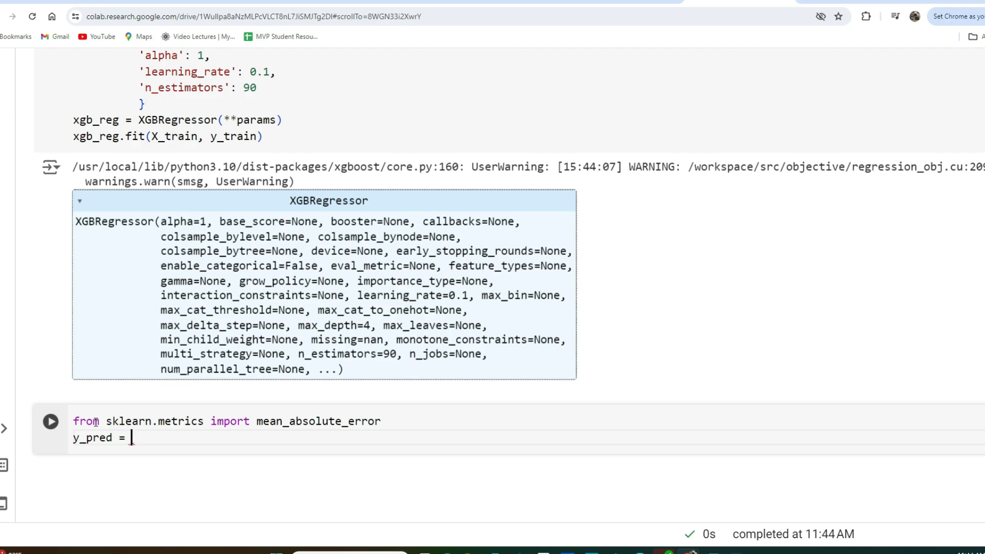
pyautogui.write('xgb')
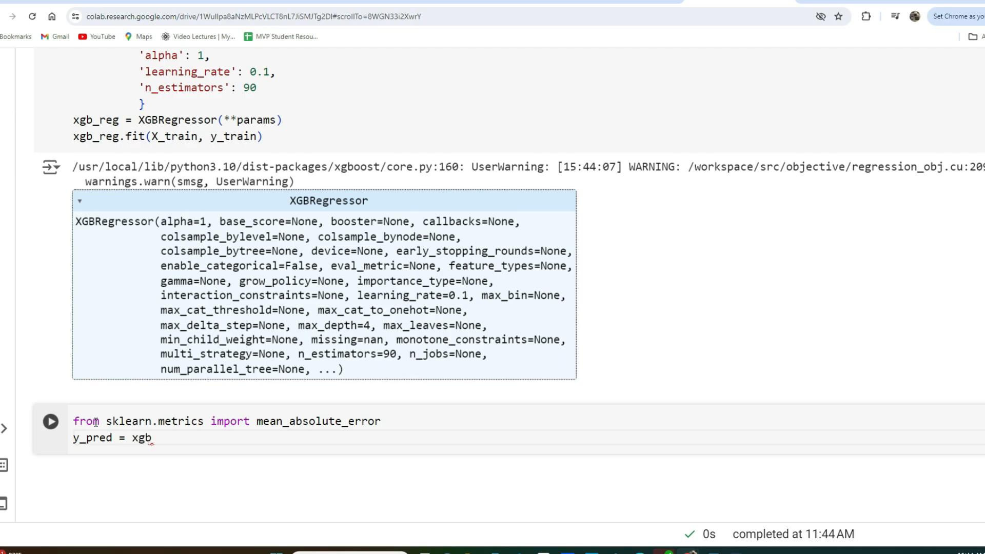
pyautogui.write('_reg.')
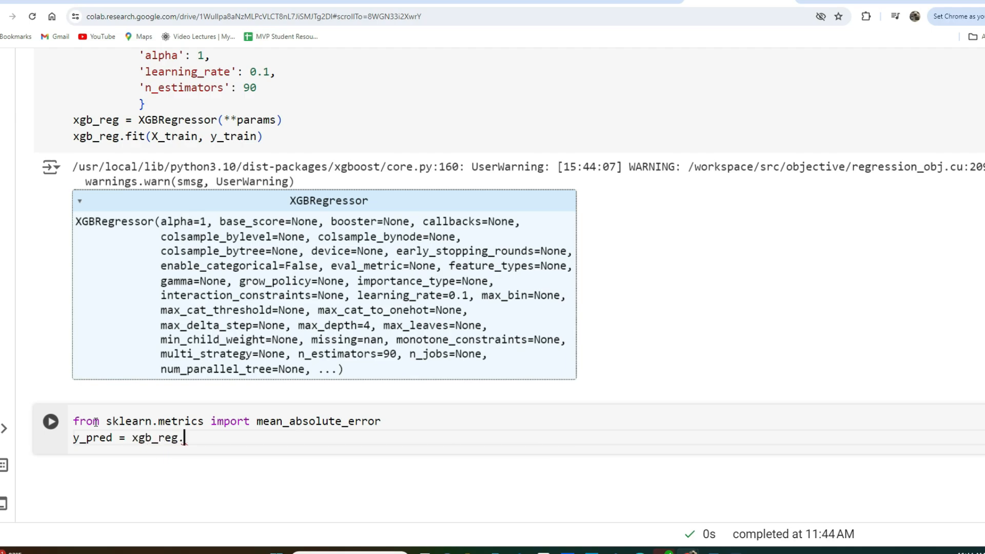
pyautogui.write('predict')
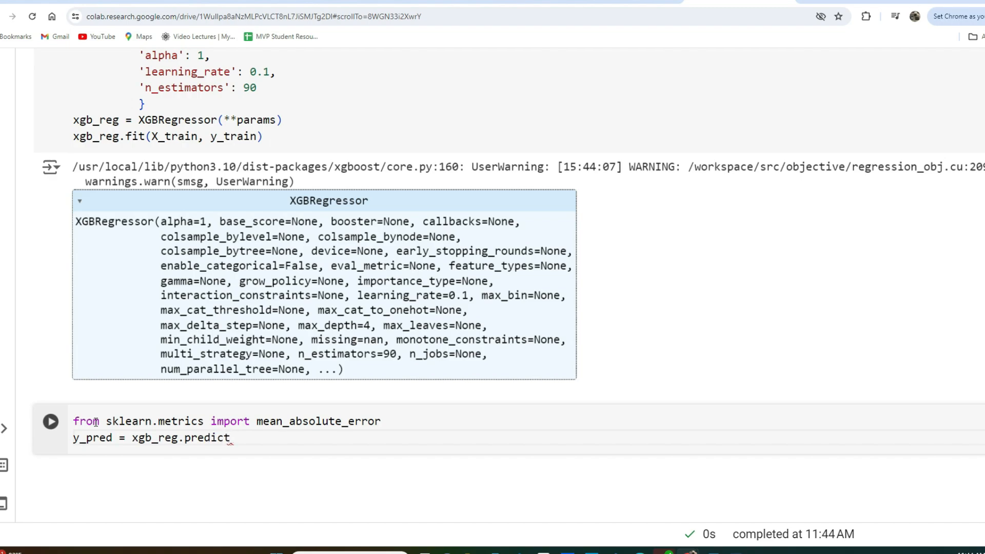
pyautogui.write('(X_test)')
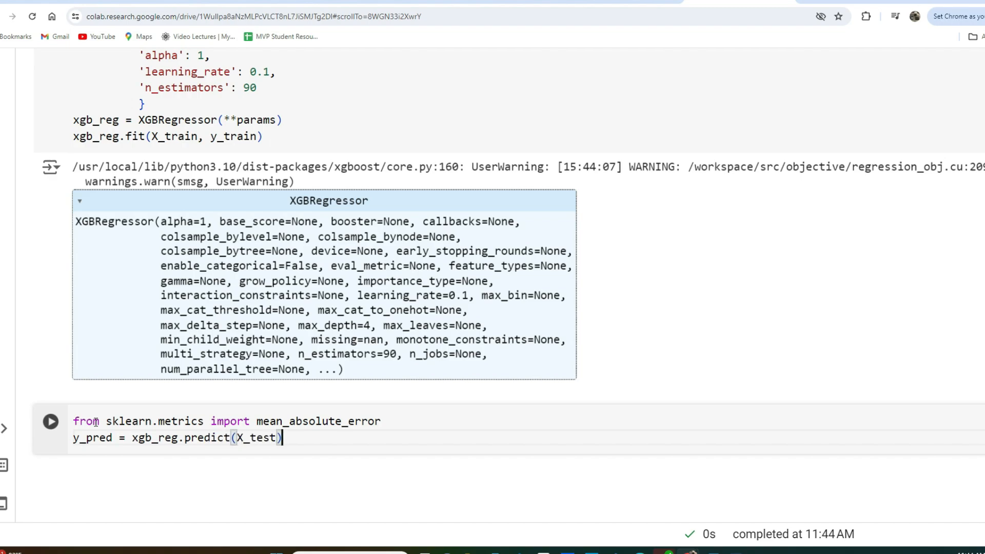
# Step: Compute mean_absolute_error(y_test, y_pred) and run the cell, giving about 767888.02
pyautogui.press('enter')
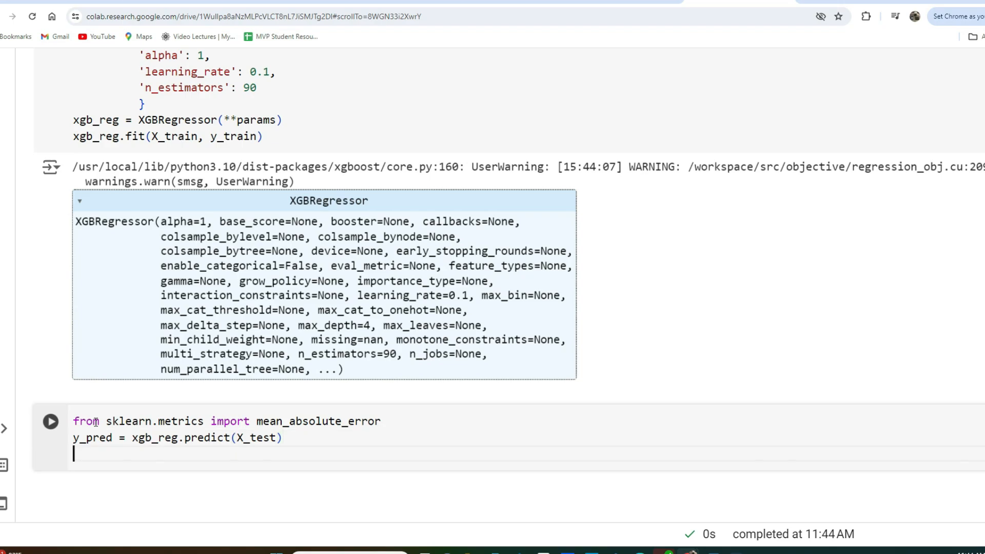
pyautogui.write('mean_absolute_error(y_test, y_')
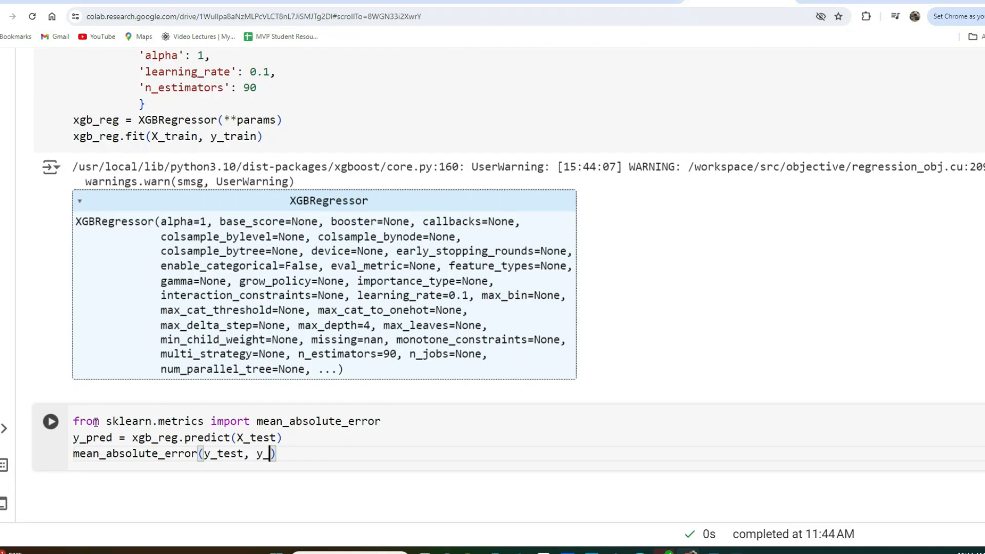
pyautogui.write('pred')
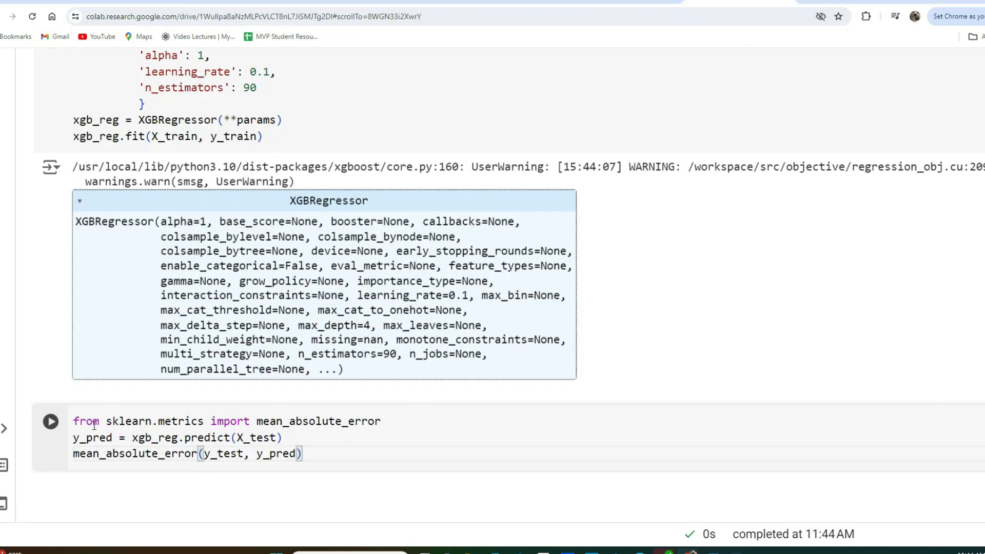
pyautogui.click(308, 454)
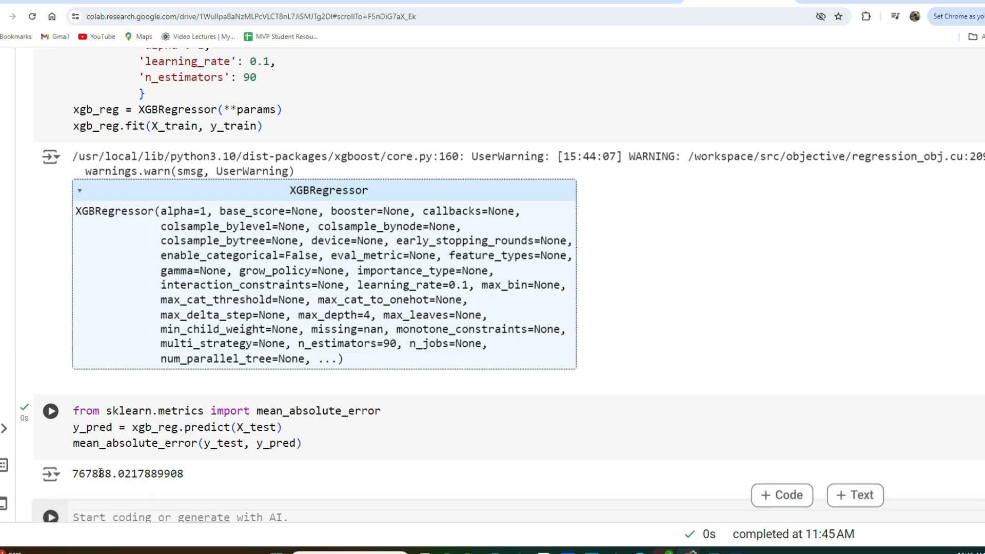
# Step: Copy the prediction code into a new cell using X_train and y_train, giving a training MAE of 442234.51
pyautogui.doubleClick(128, 474)
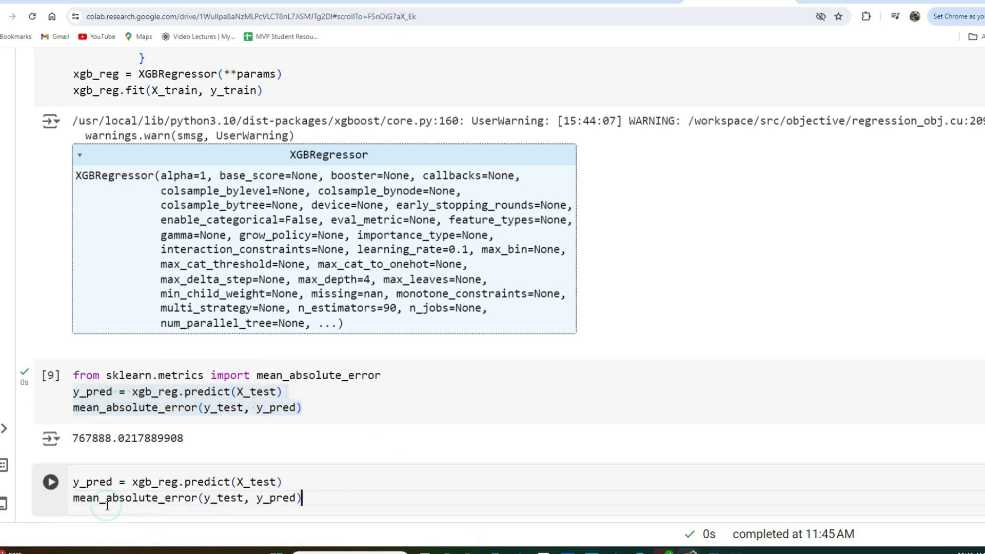
pyautogui.scroll(-3)
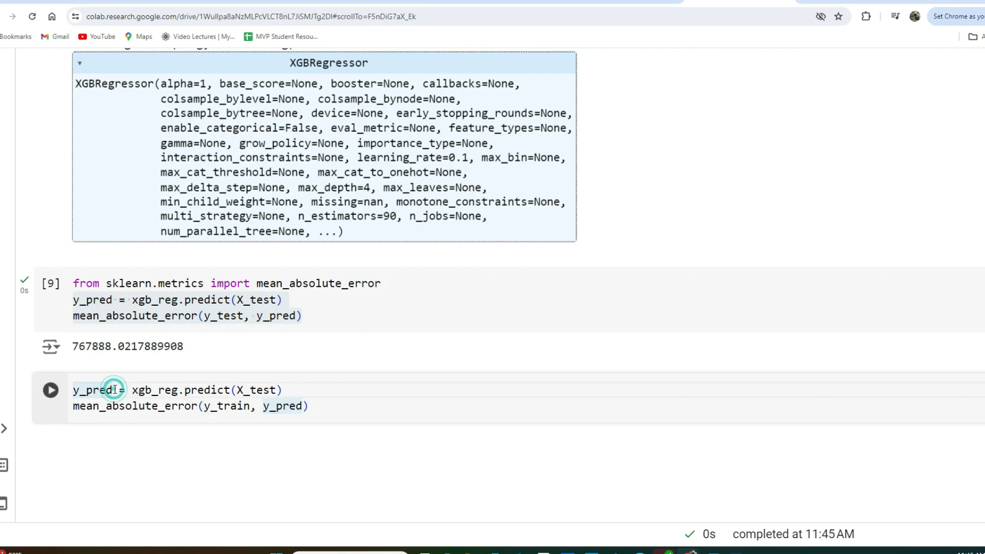
pyautogui.write('train')
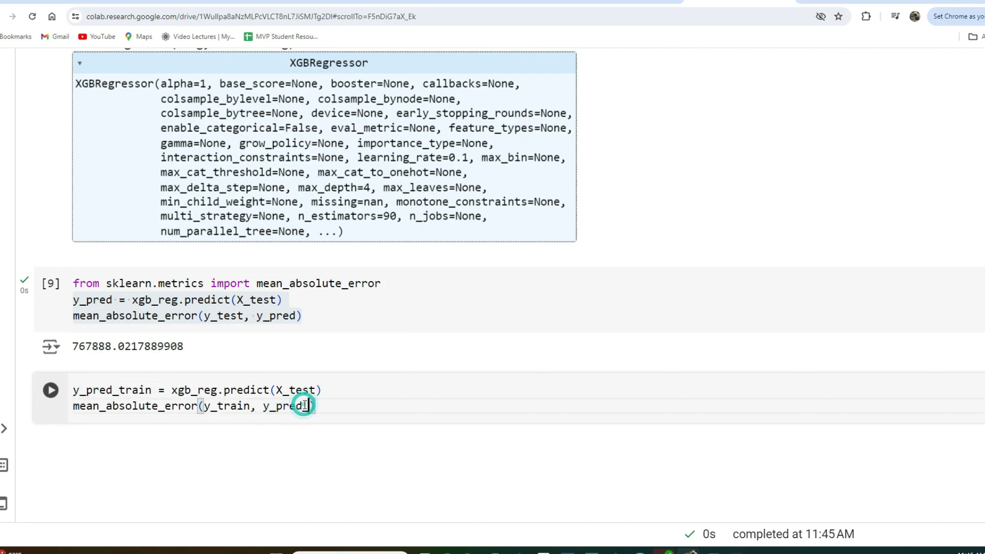
pyautogui.write('_train')
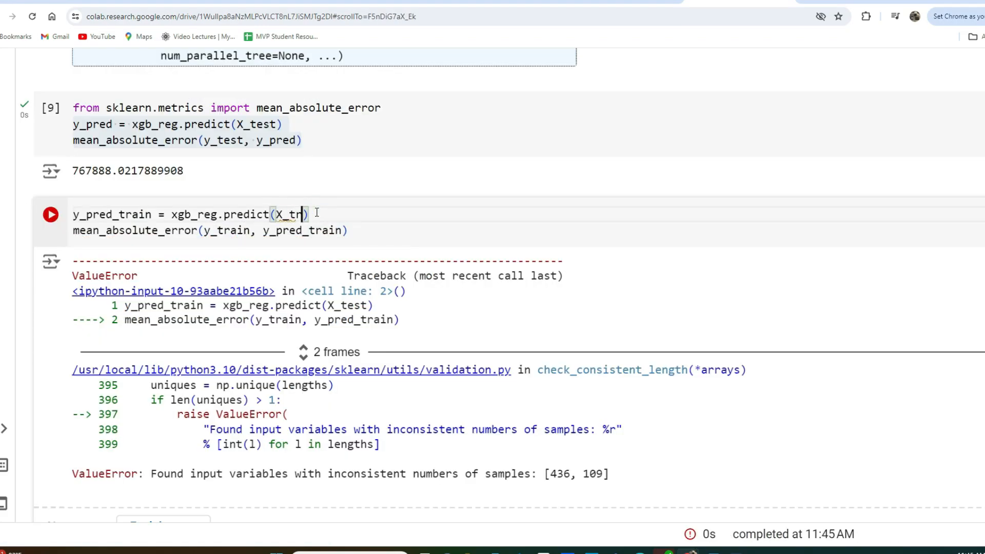
pyautogui.write('ain')
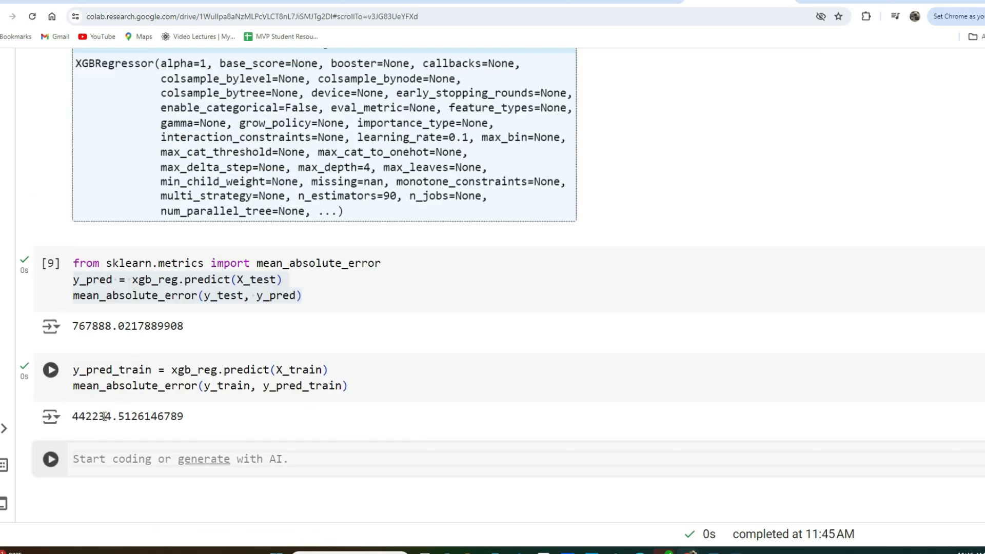
# Step: Paste the params cell below and change the objective to reg:absoluteerror
pyautogui.doubleClick(90, 415)
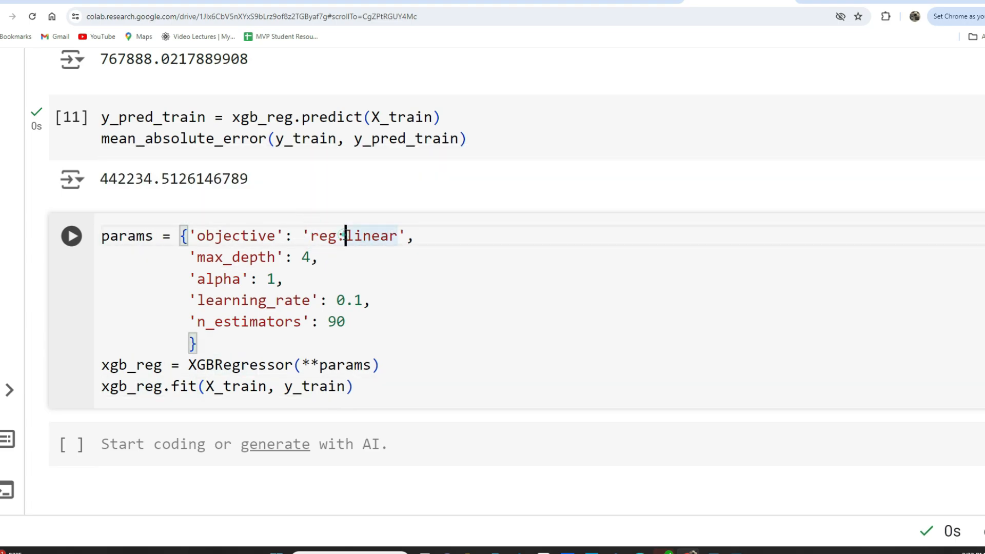
pyautogui.doubleClick(373, 236)
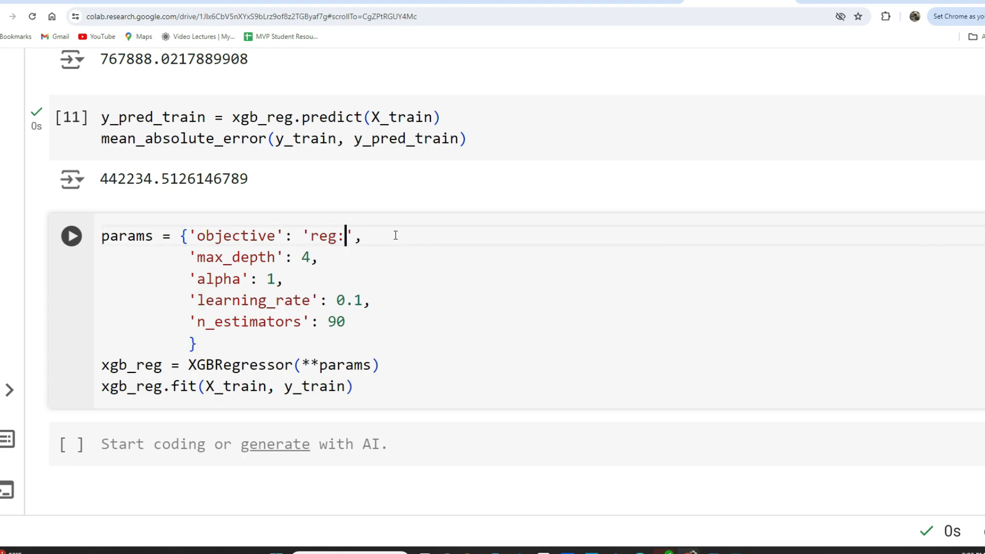
pyautogui.write('absoluteerror')
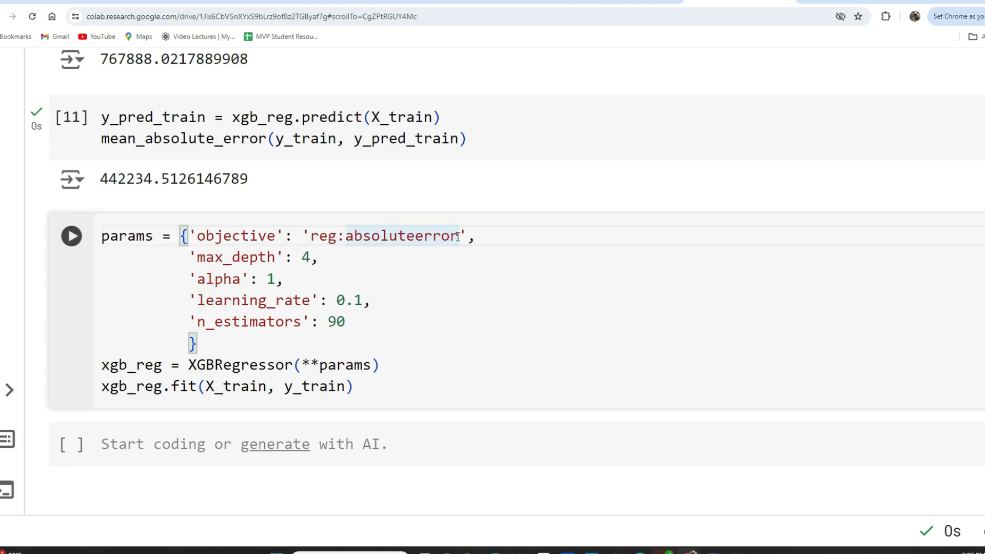
# Step: Set alpha 10, learning_rate 0.05 and n_estimators 85 in the new params cell
pyautogui.doubleClick(402, 236)
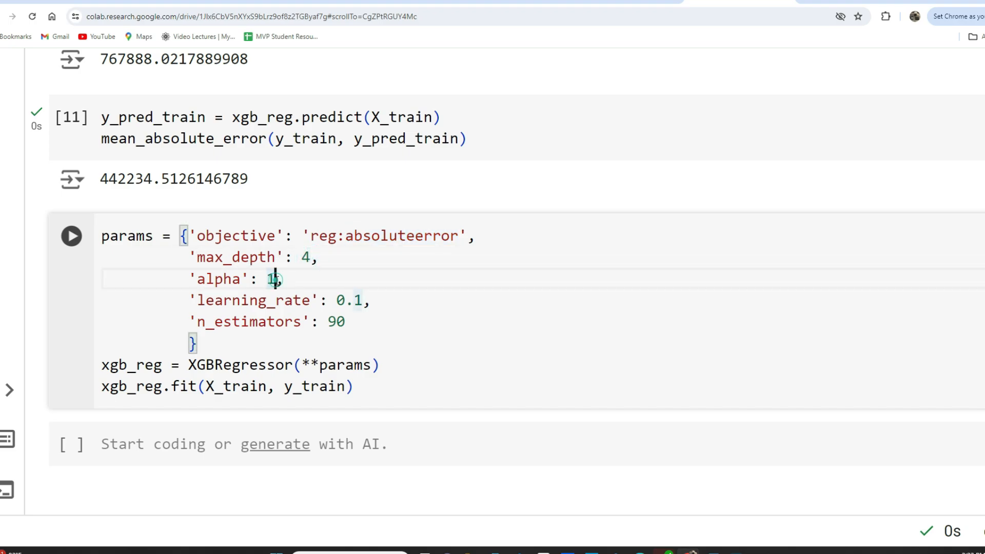
pyautogui.write('0')
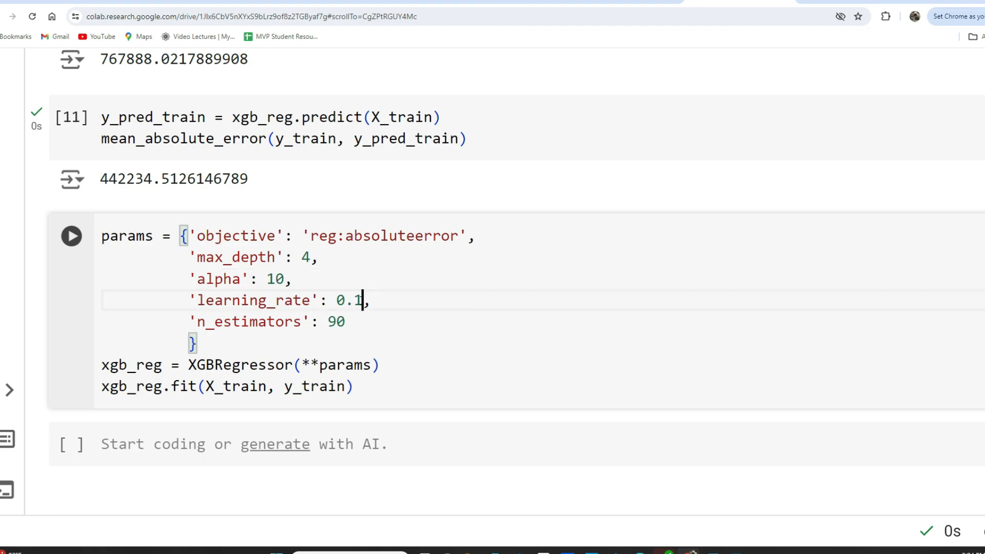
pyautogui.write('05')
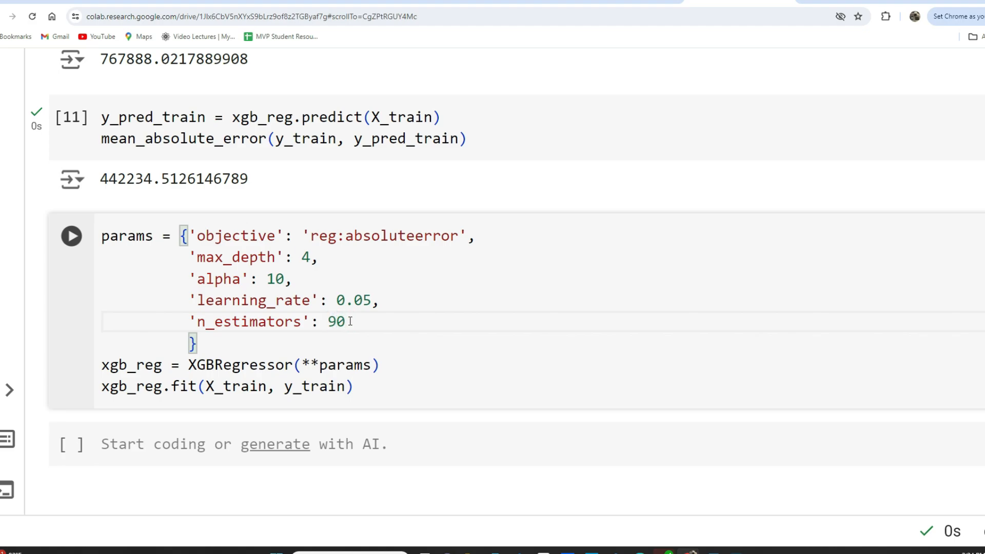
pyautogui.write('85')
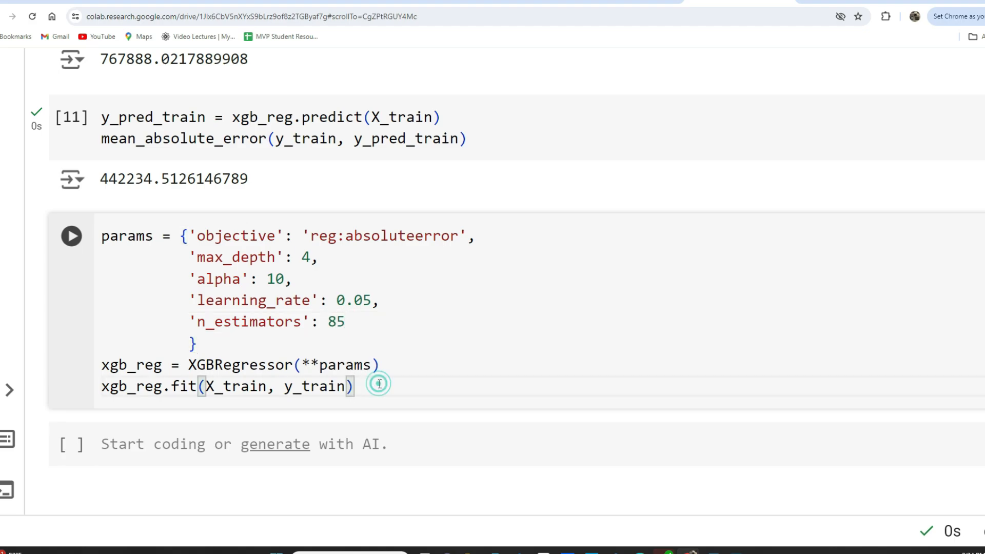
# Step: Run the tuned params cell to retrain the XGBRegressor
pyautogui.click(71, 236)
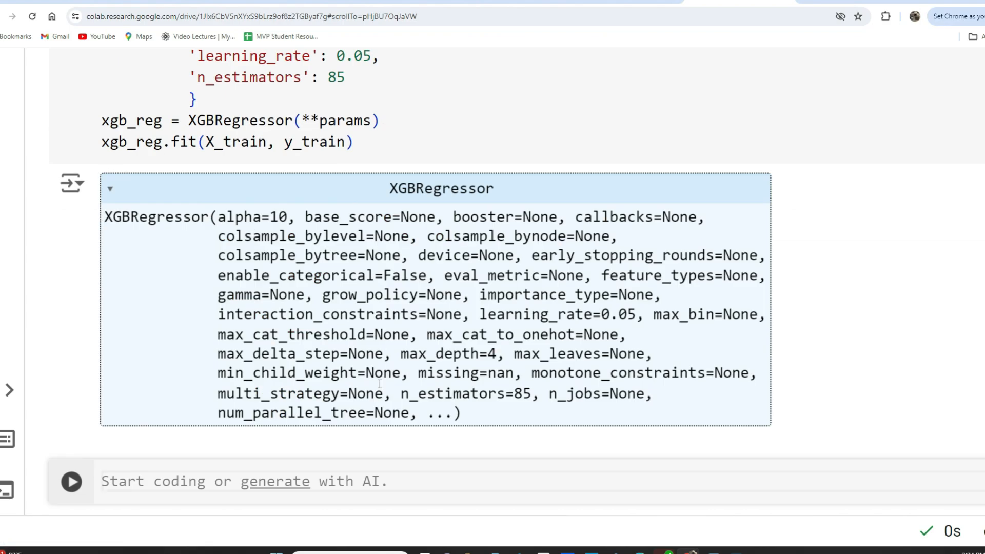
pyautogui.scroll(-3)
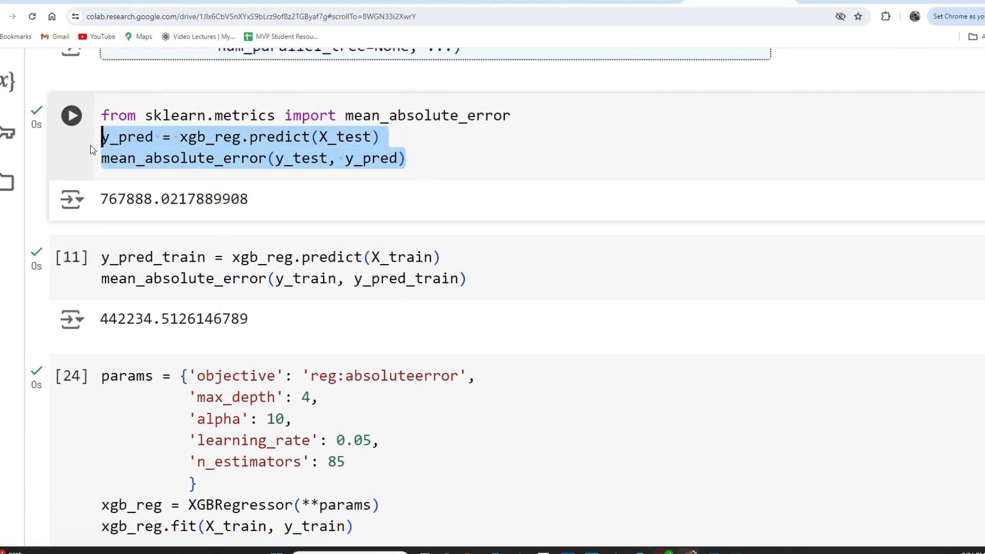
pyautogui.scroll(-3)
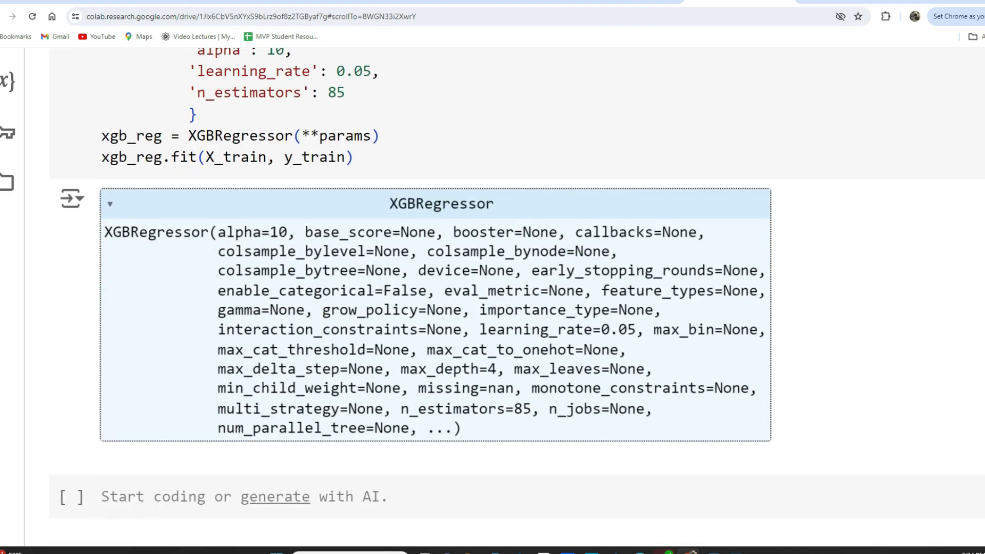
pyautogui.scroll(-3)
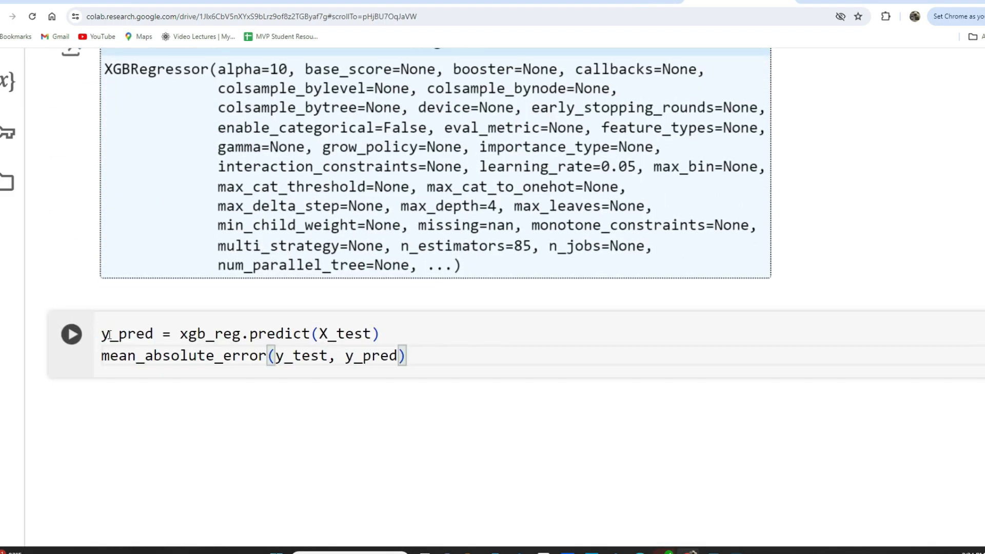
# Step: Run the test and train error cells, giving test MAE 738515.79 and training MAE 643813.85
pyautogui.click(71, 333)
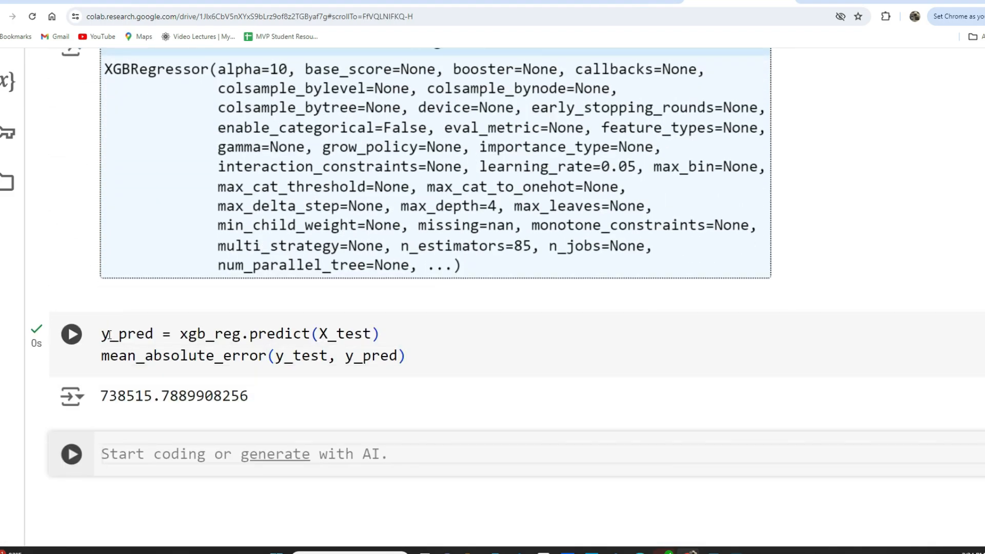
pyautogui.scroll(-3)
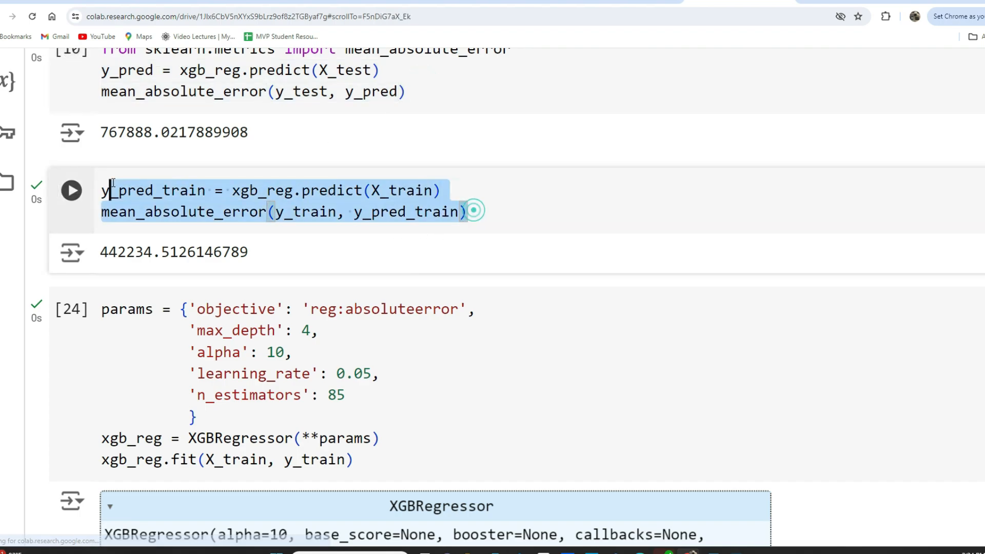
pyautogui.click(71, 190)
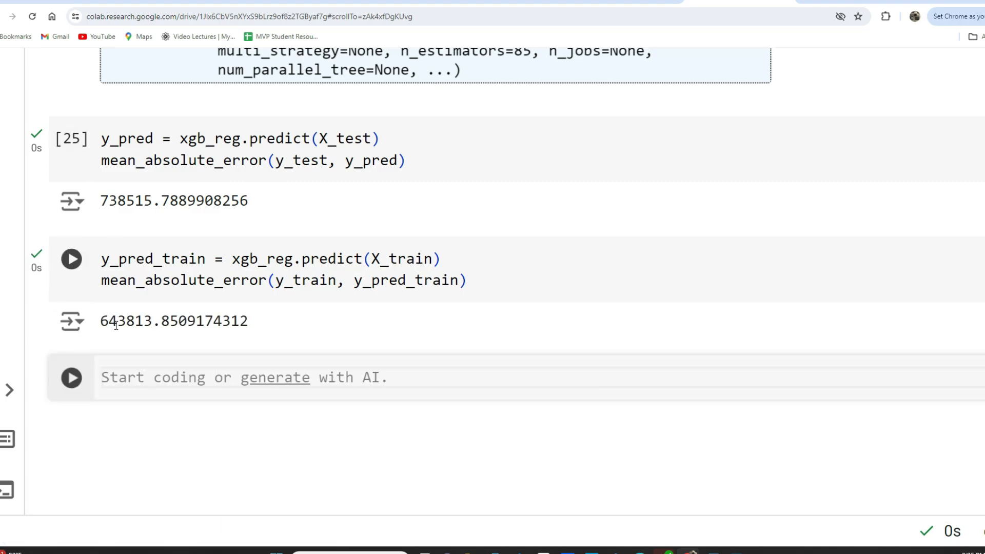
pyautogui.moveTo(105, 227)
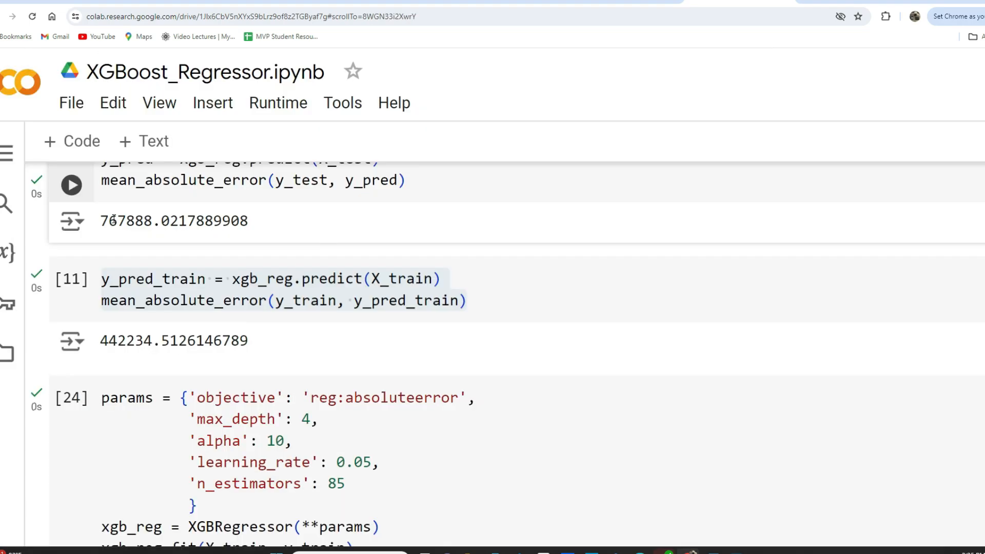
pyautogui.moveTo(211, 212)
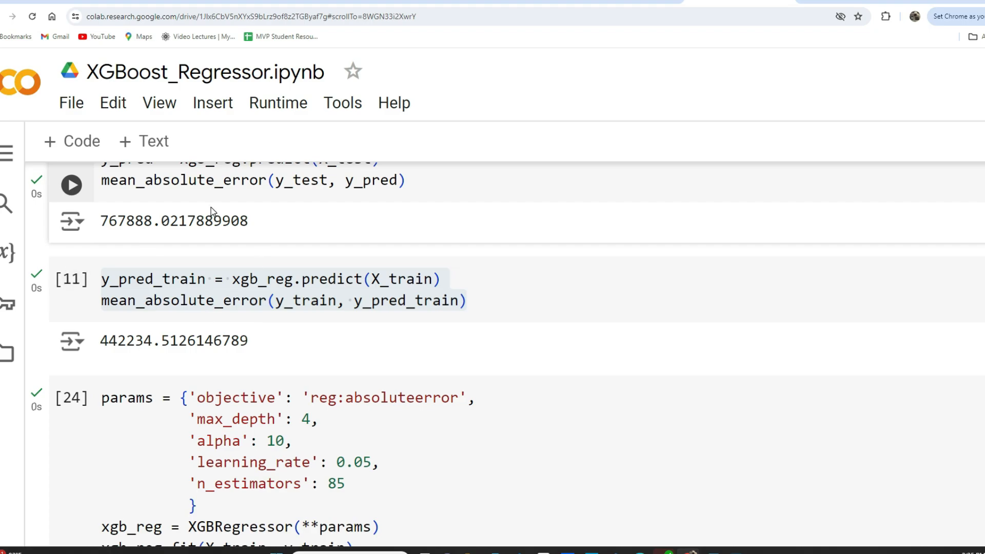
pyautogui.moveTo(124, 211)
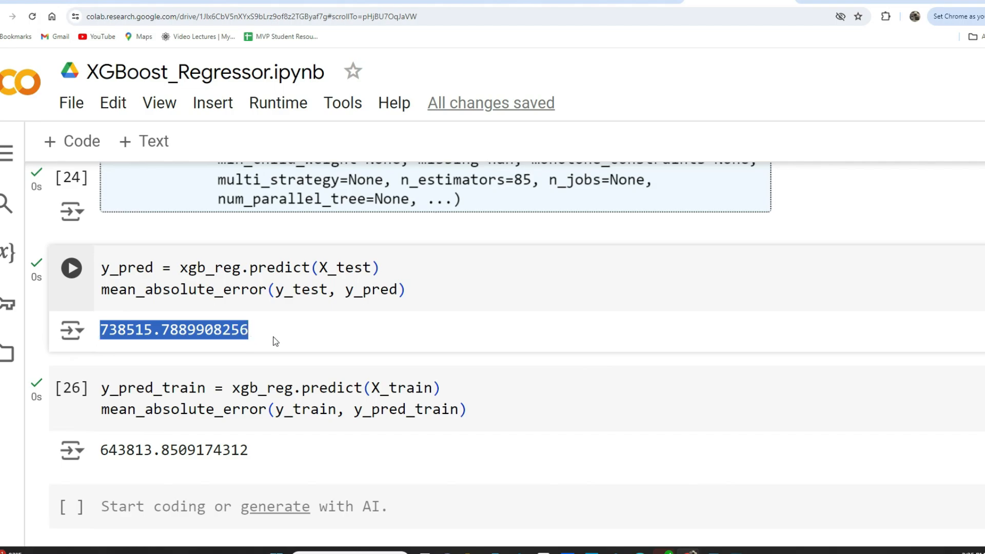
pyautogui.click(273, 334)
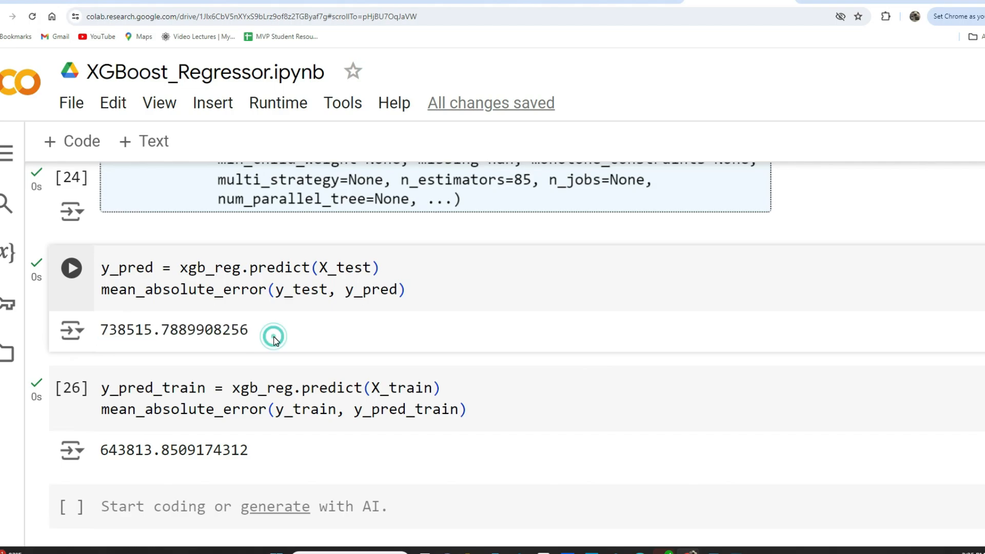